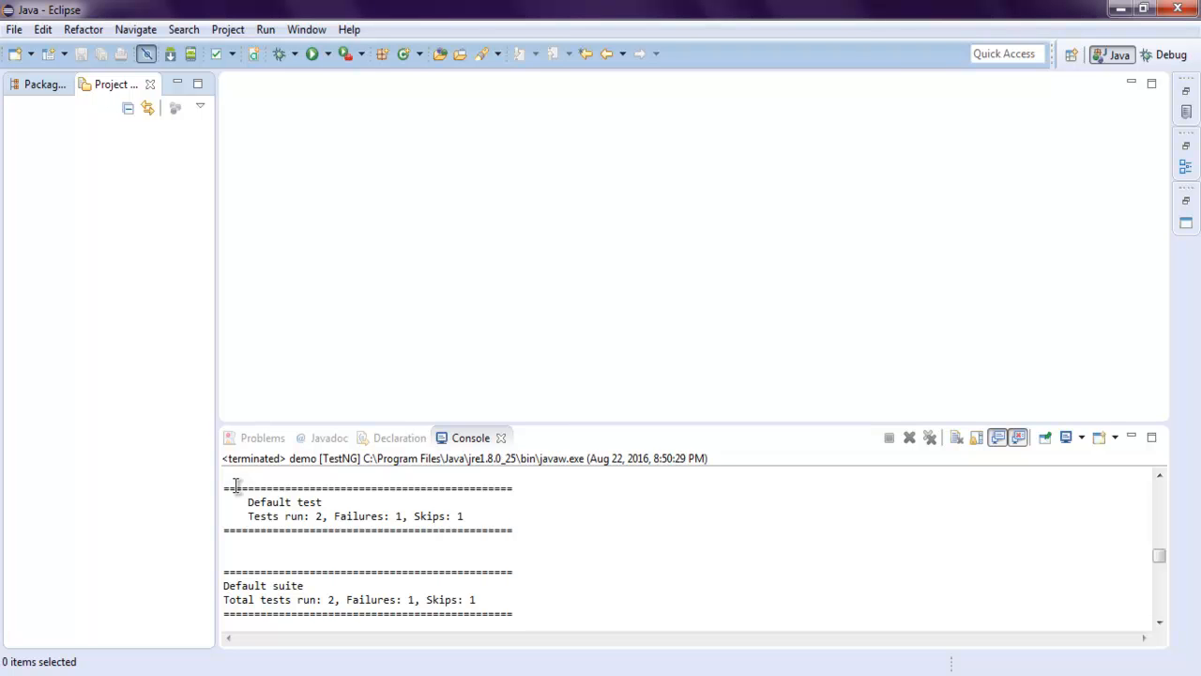
mouse_move(610, 388)
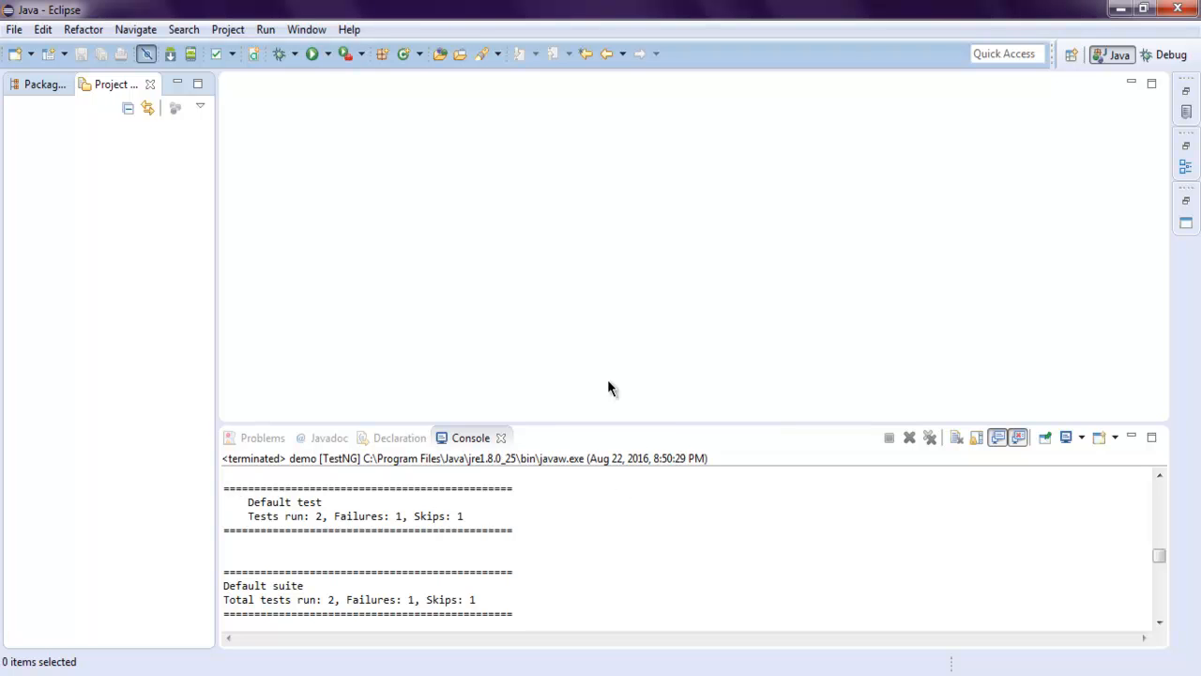
- Bring up the File > New submenu to start creating a new project
click(15, 30)
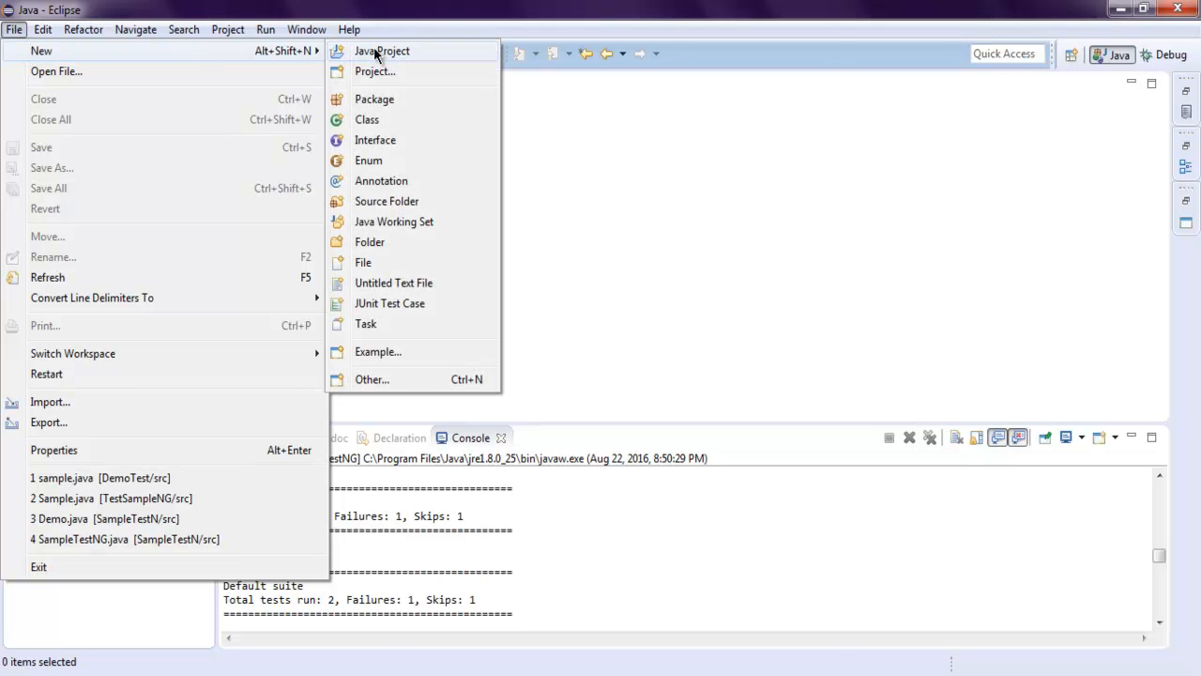
- Start a new Java project named DemoTestNG and continue to its build settings
click(383, 51)
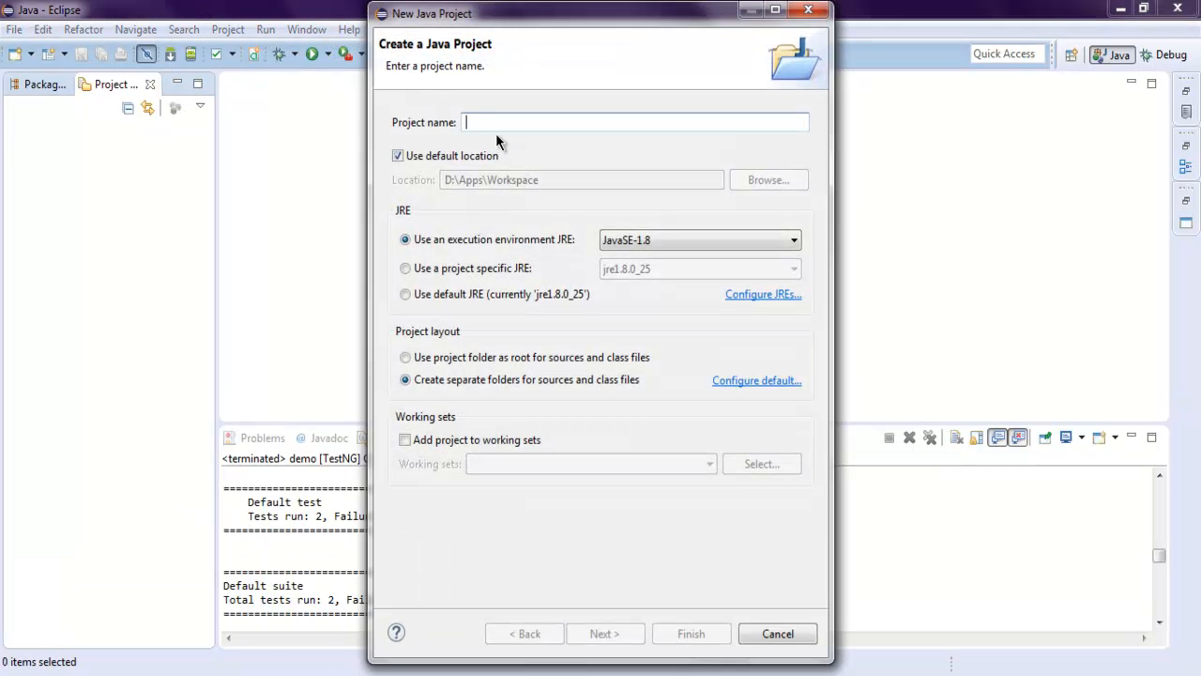
text(Demo)
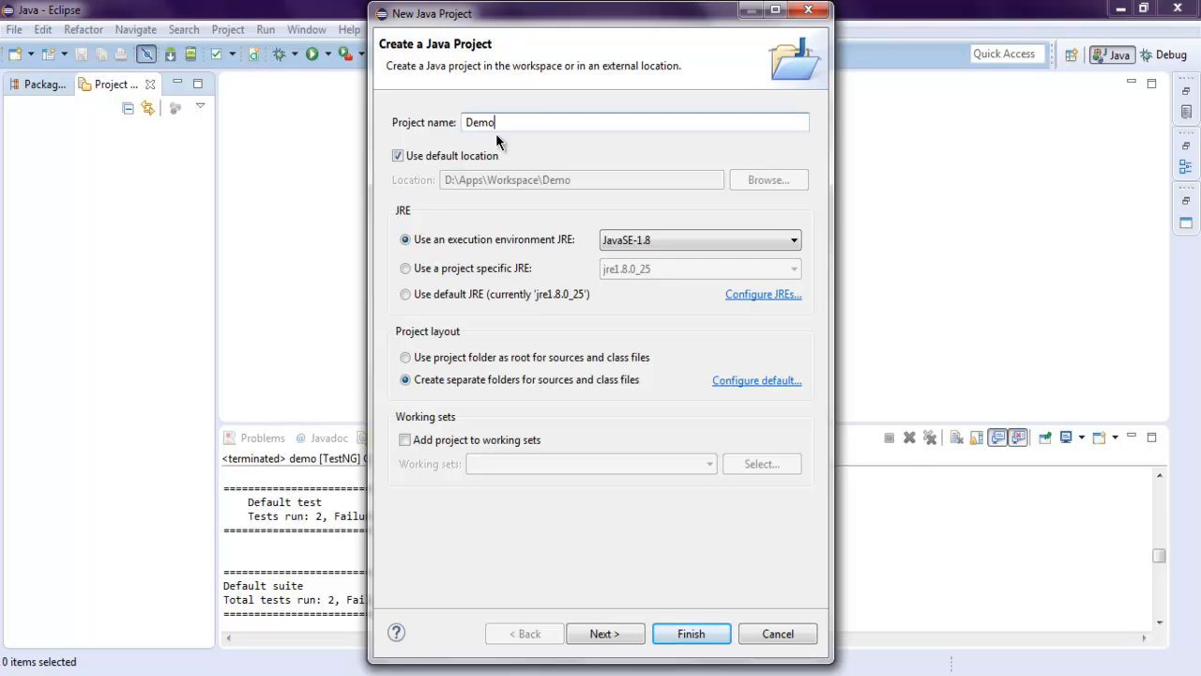
text(TestNG)
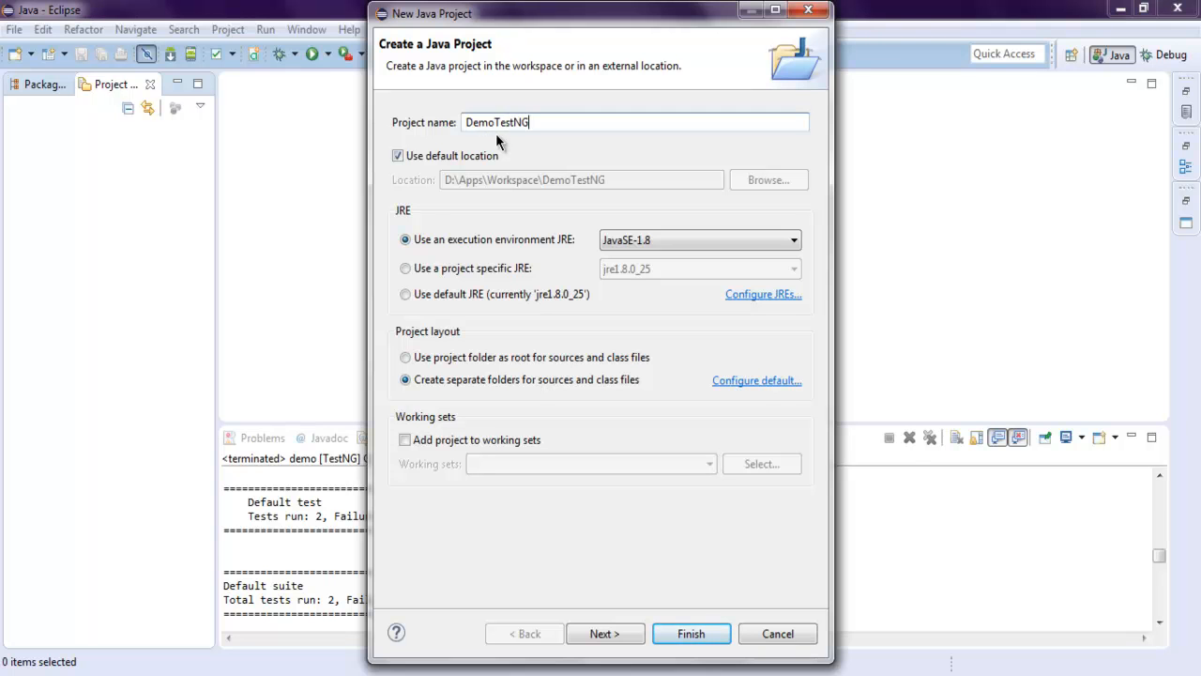
click(690, 634)
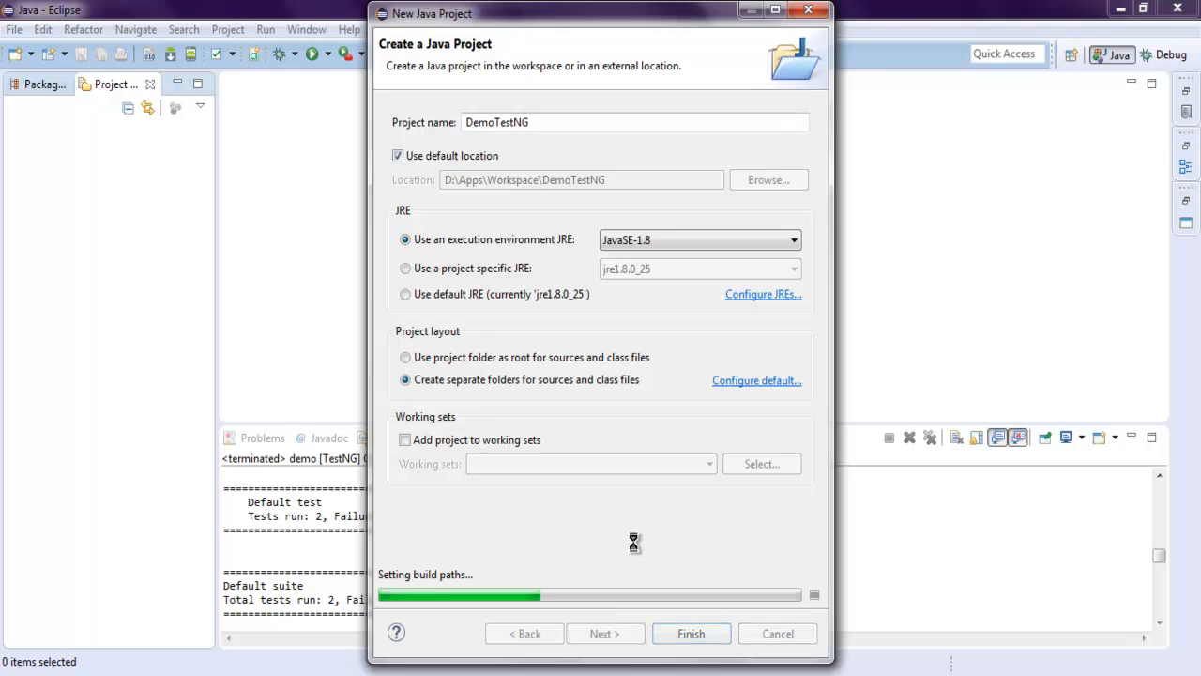
- Add the TestNG library to the build path and finish creating DemoTestNG
click(604, 634)
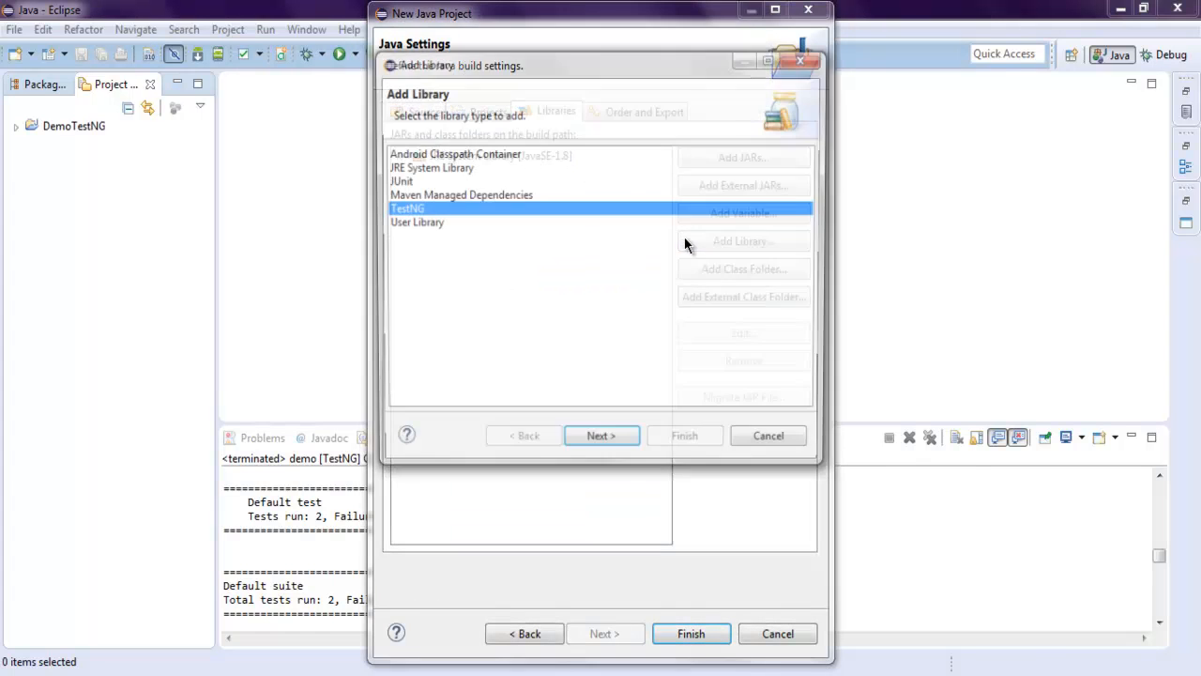
click(601, 435)
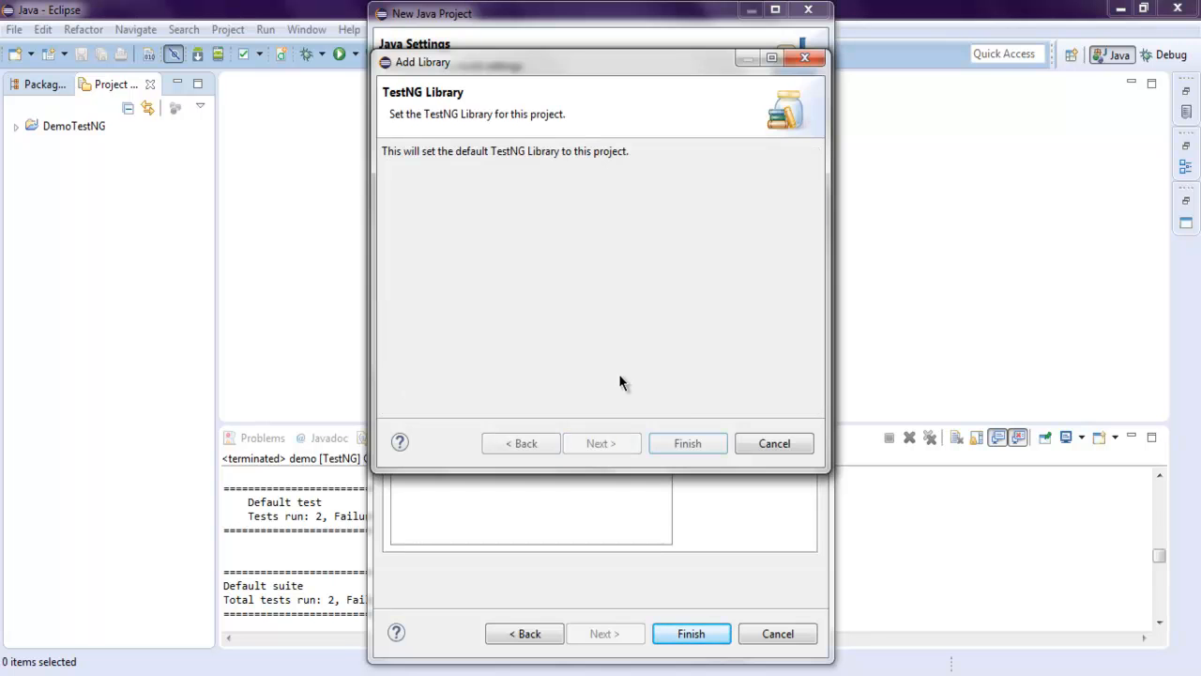
click(686, 442)
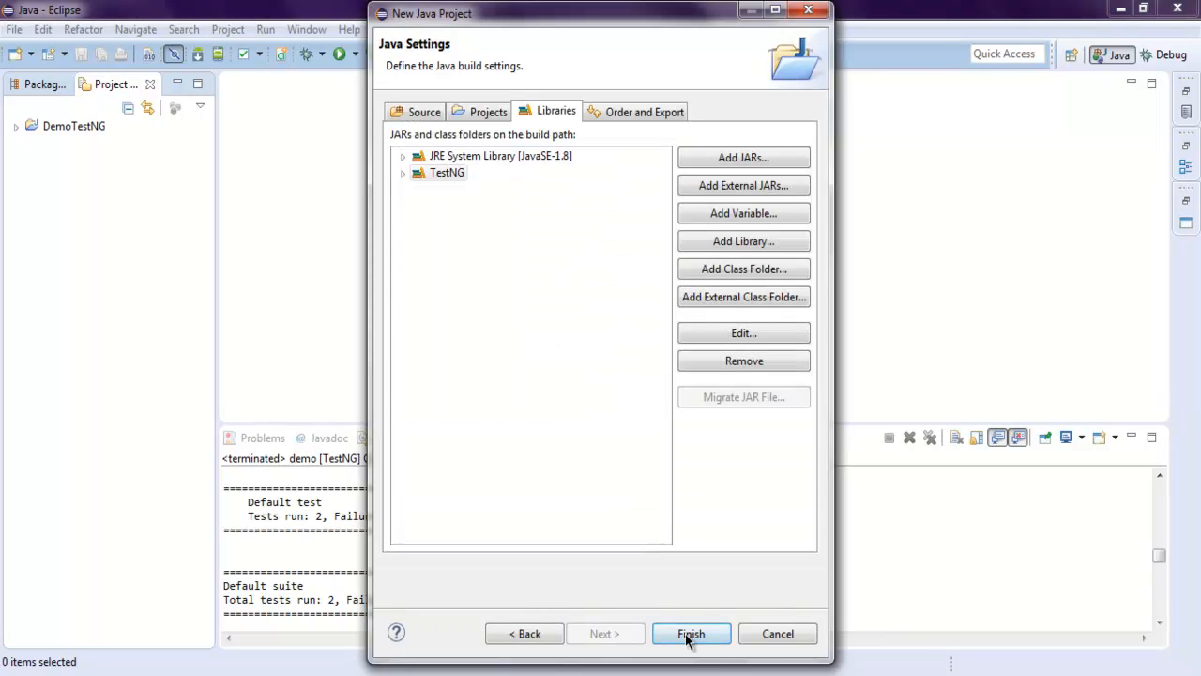
click(690, 634)
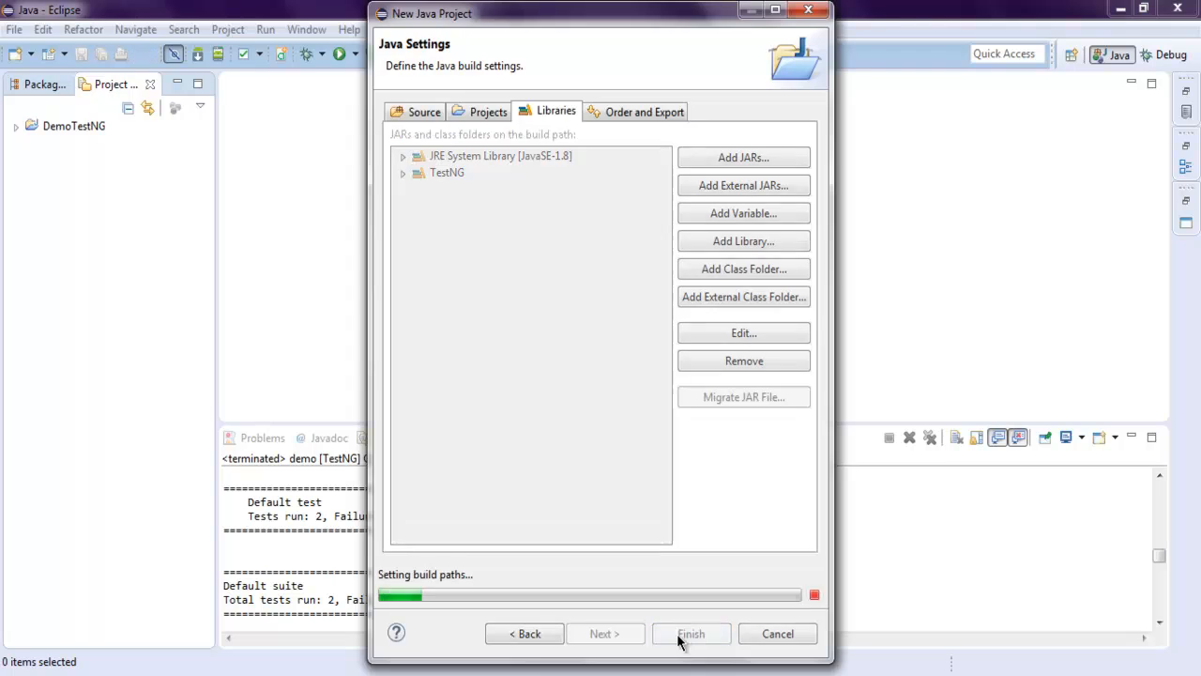
click(690, 635)
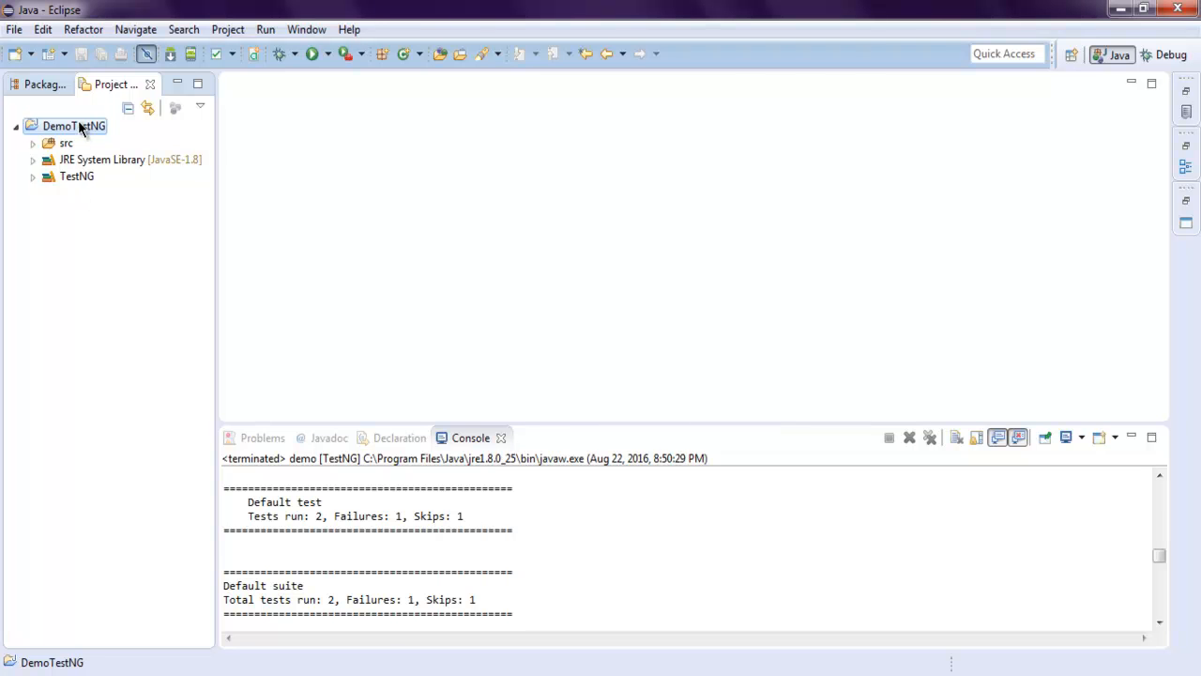
- Create a new Java class named sample in DemoTestNG's default package
right_click(73, 125)
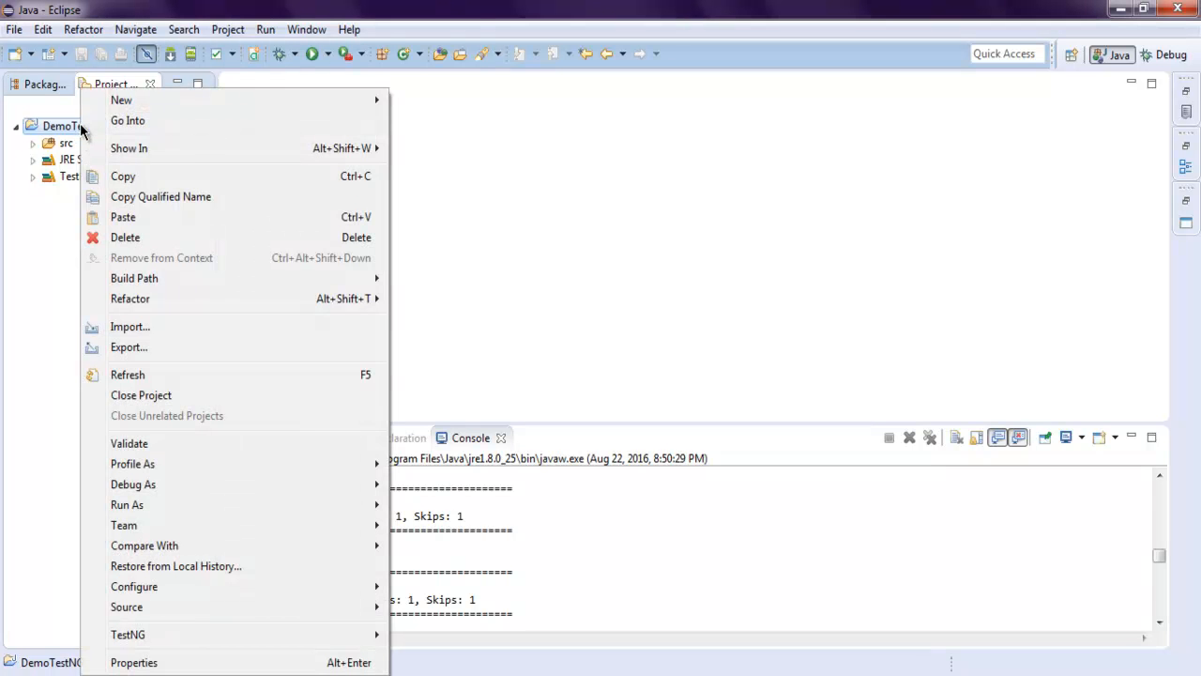
mouse_move(120, 101)
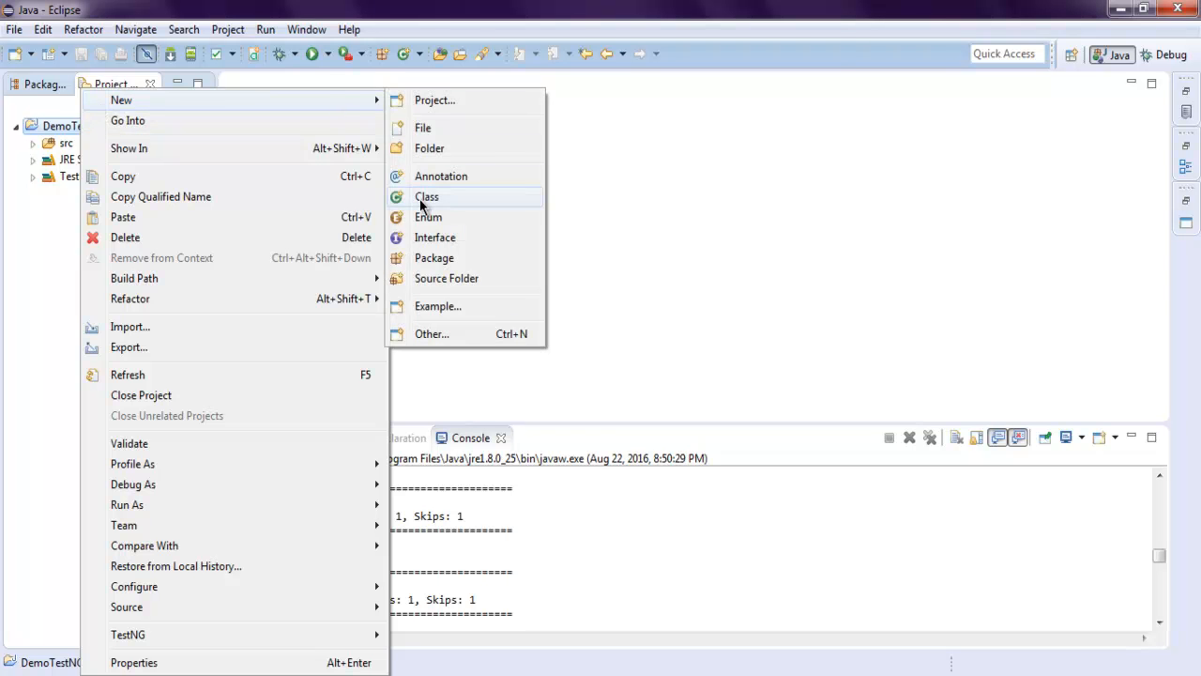
click(426, 197)
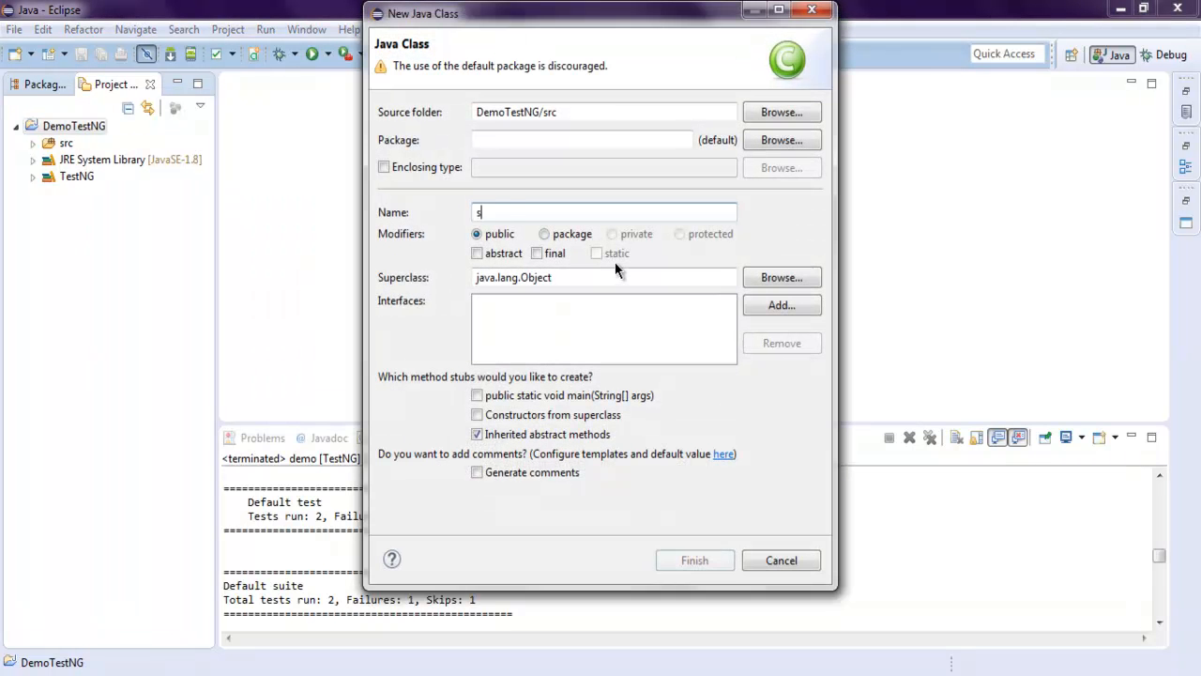
text(ample)
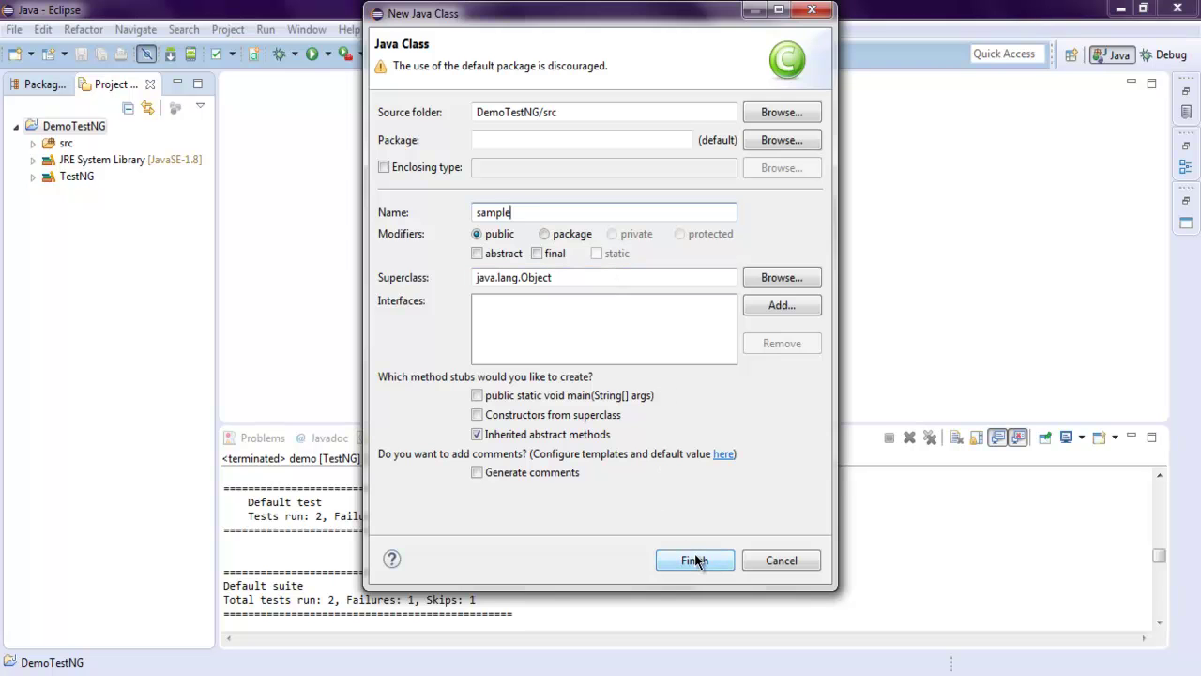
click(694, 559)
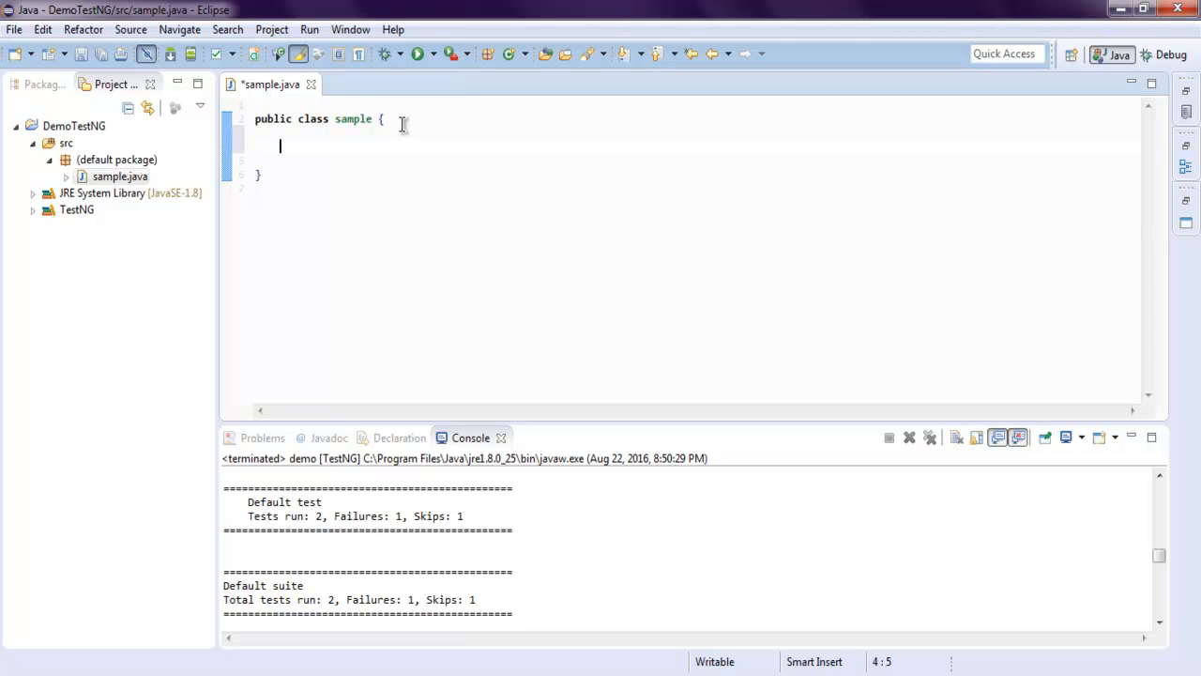
- Write public void test1(){}, duplicate it into test2–test5, and save the class
text(public)
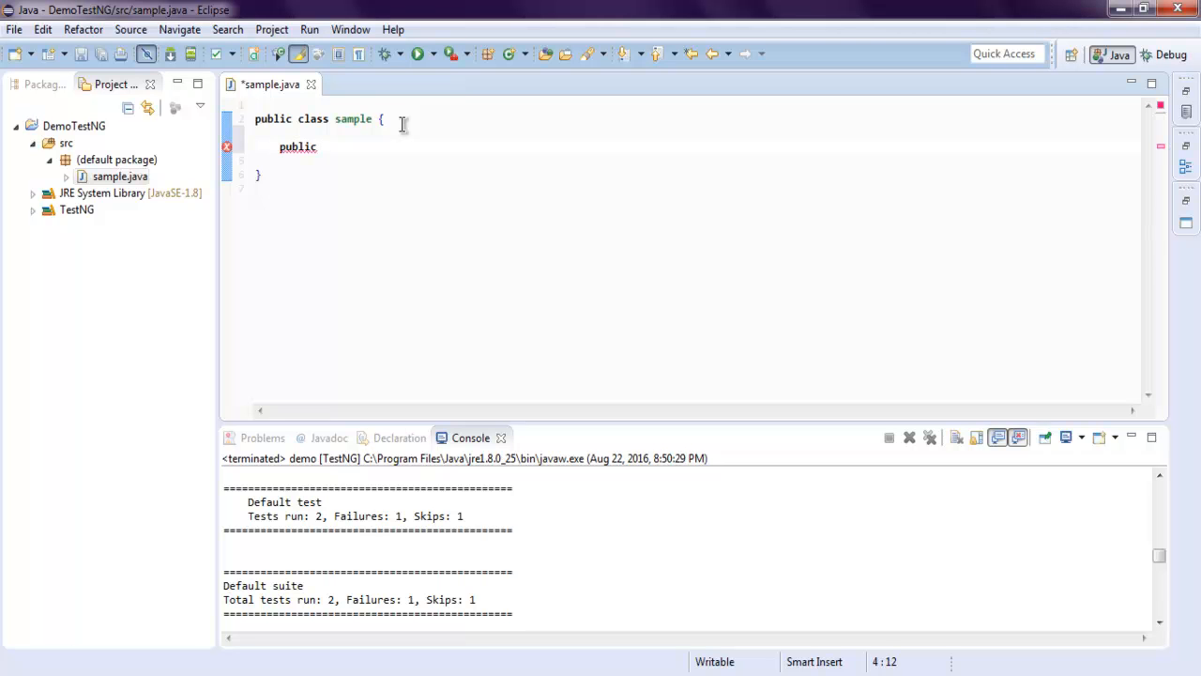
text(void)
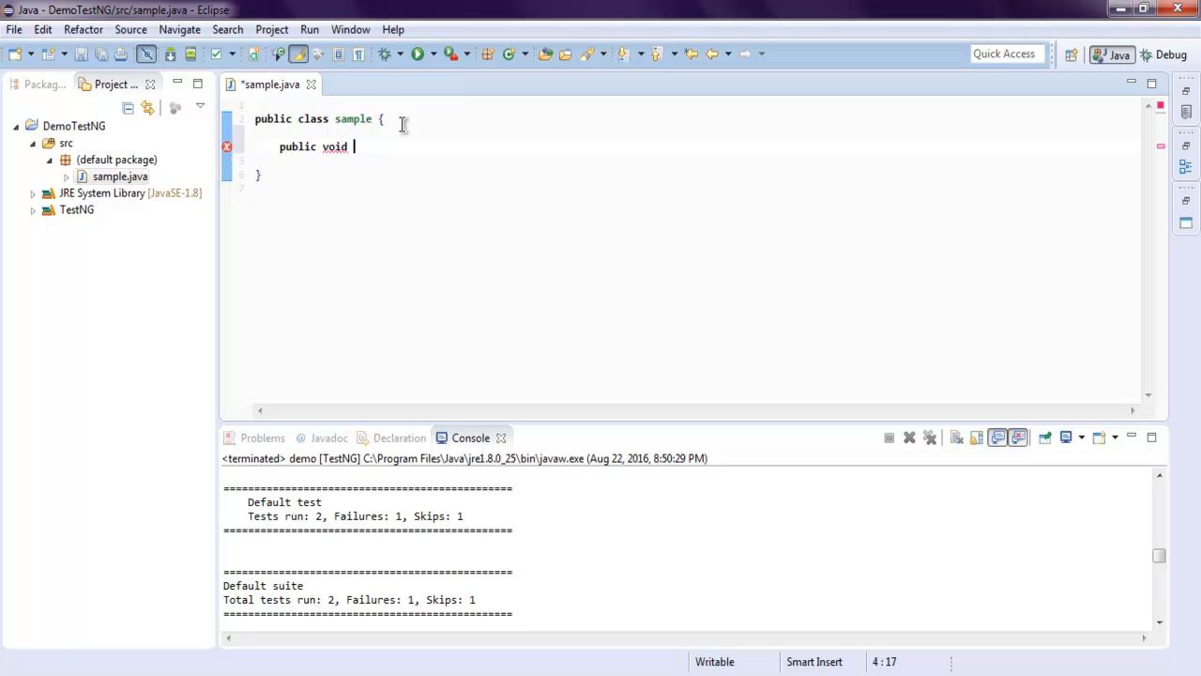
text(test1)
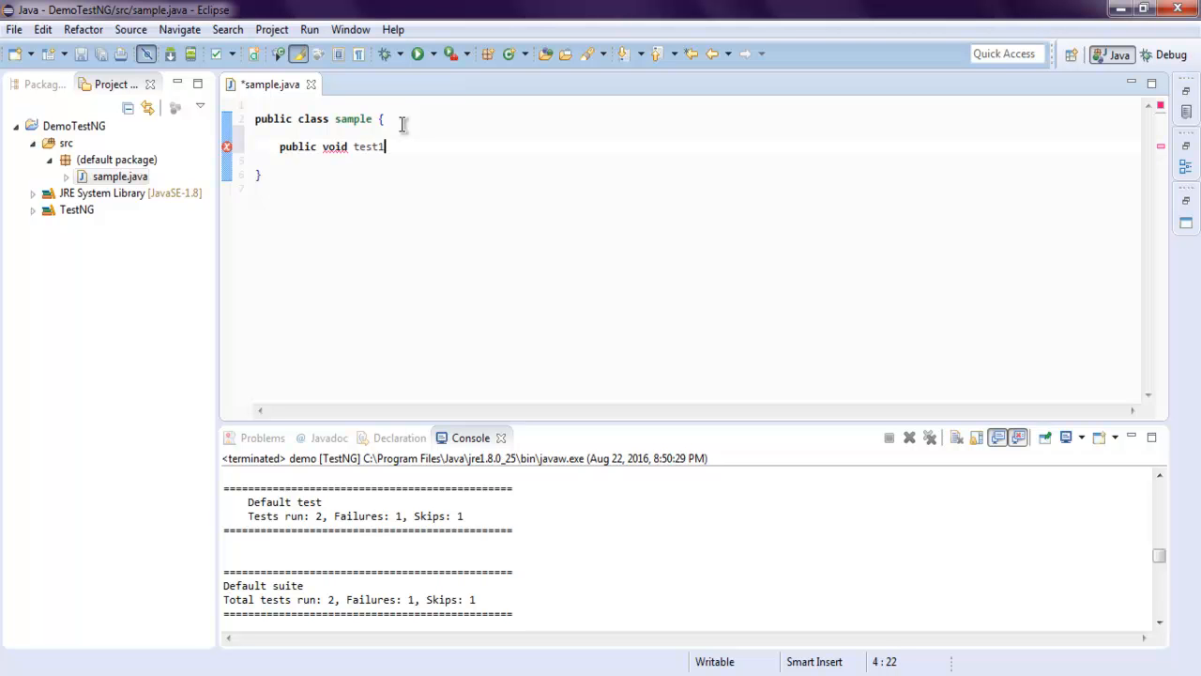
text((){)
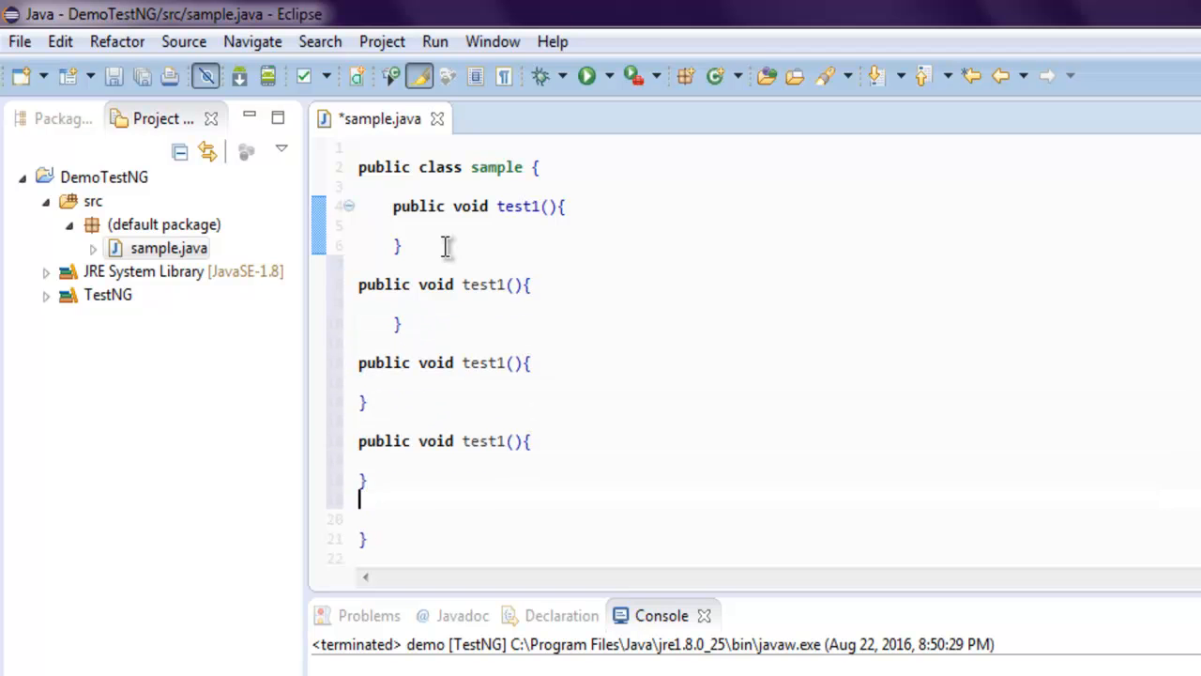
key(ctrl+s)
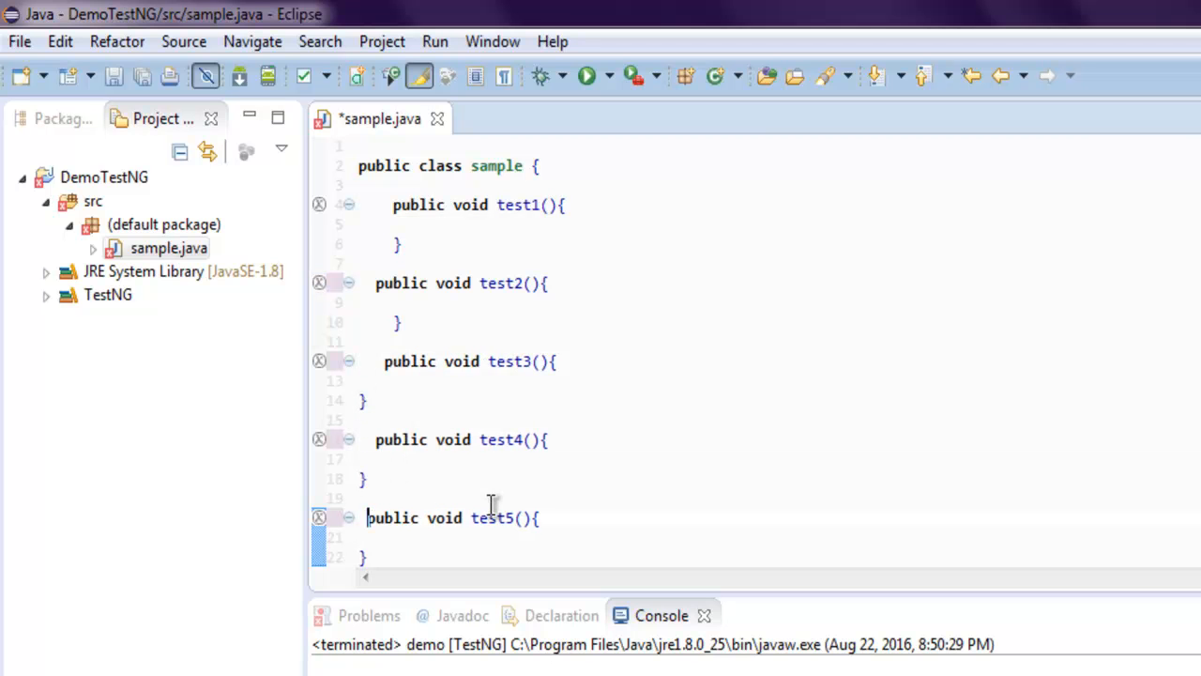
key(ctrl+s)
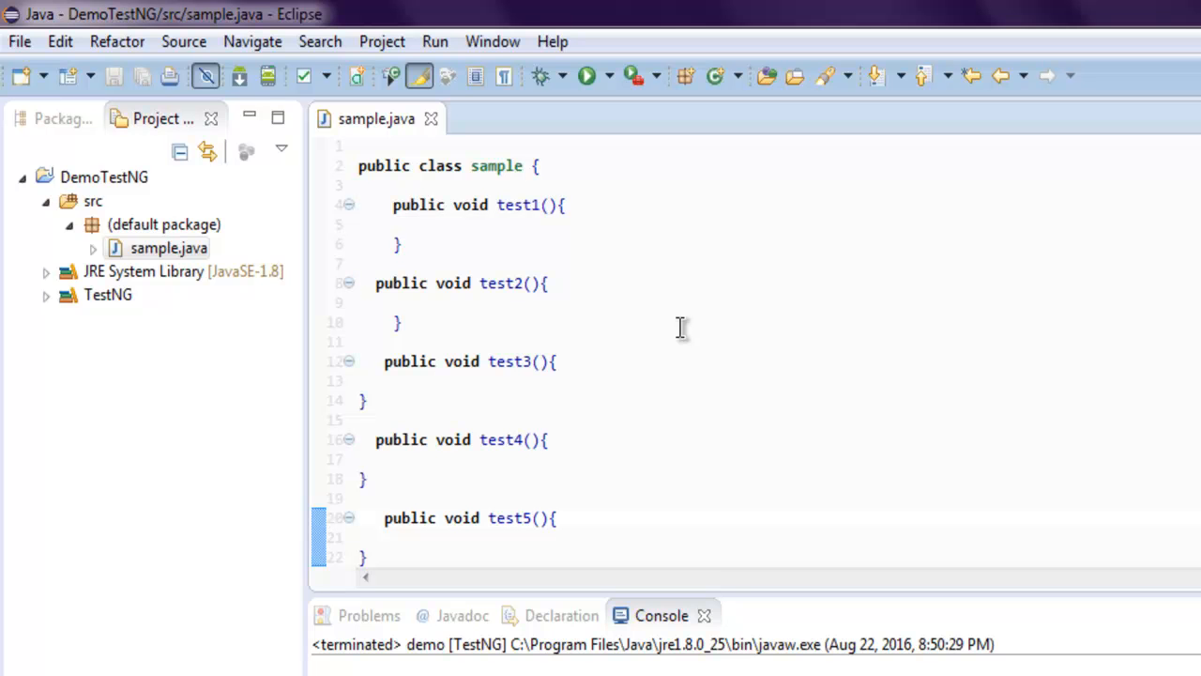
mouse_move(409, 185)
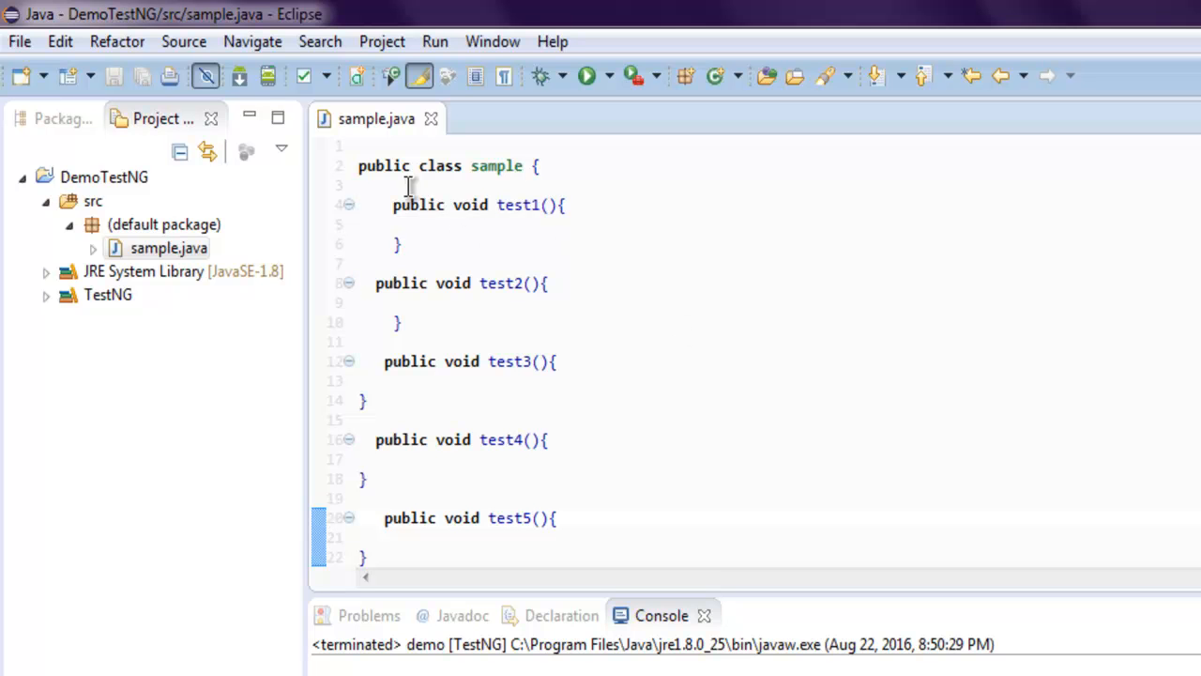
key(enter)
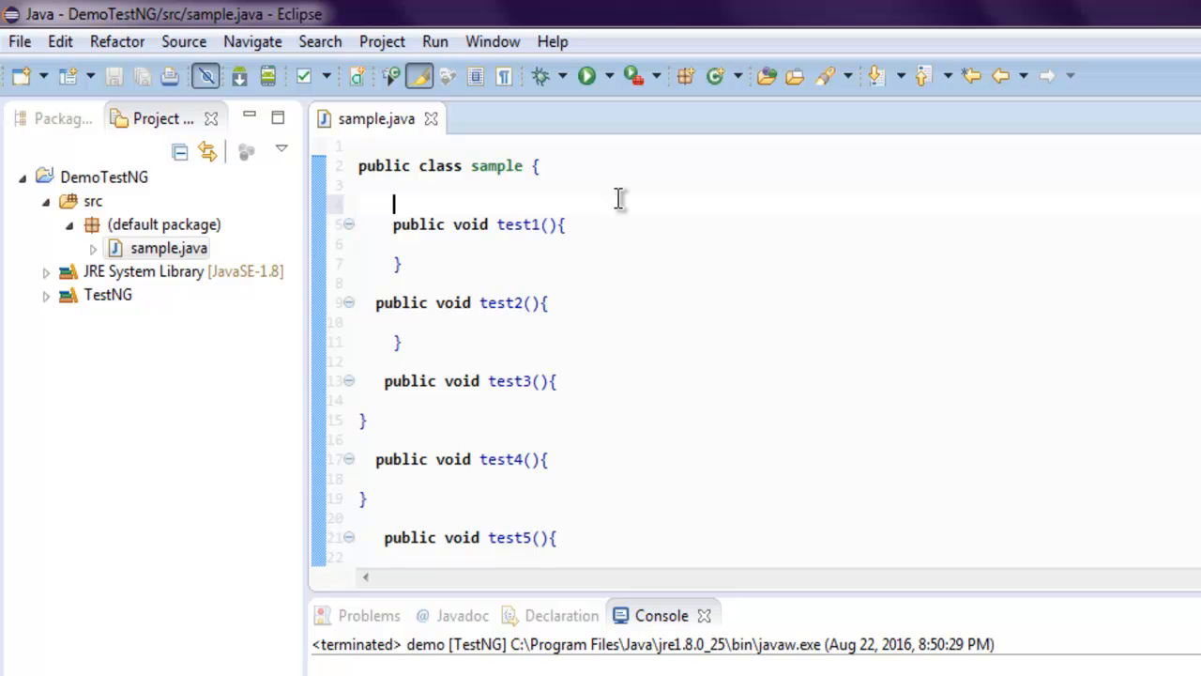
text(@B)
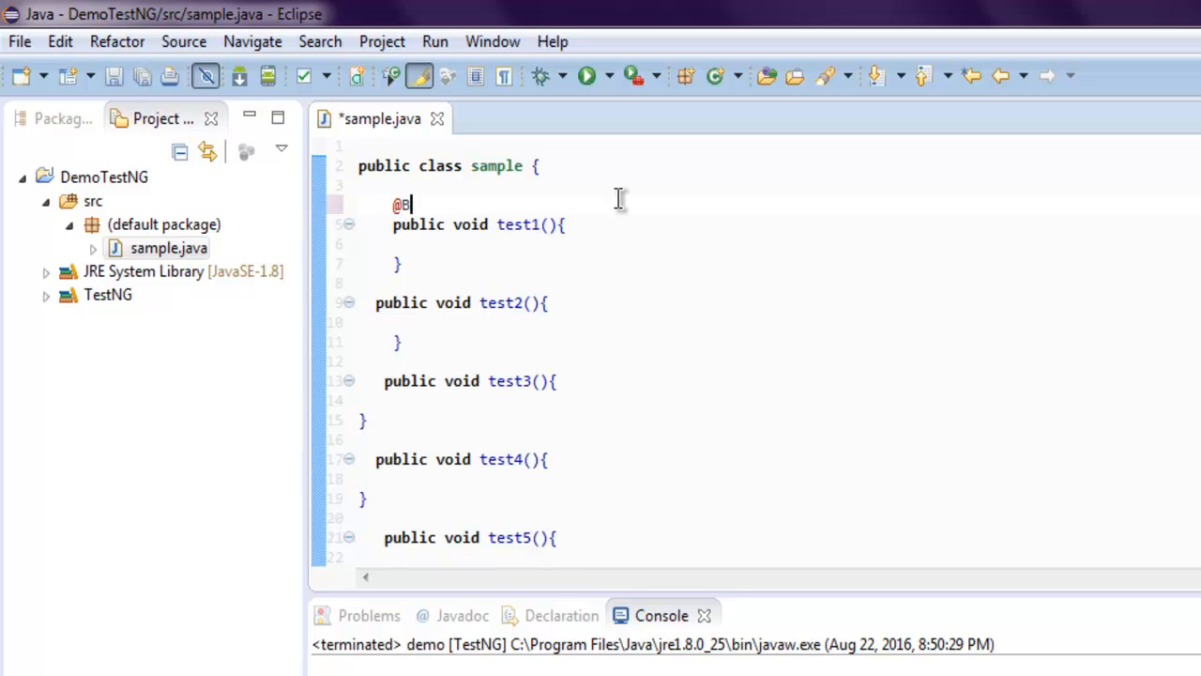
text(eforeS)
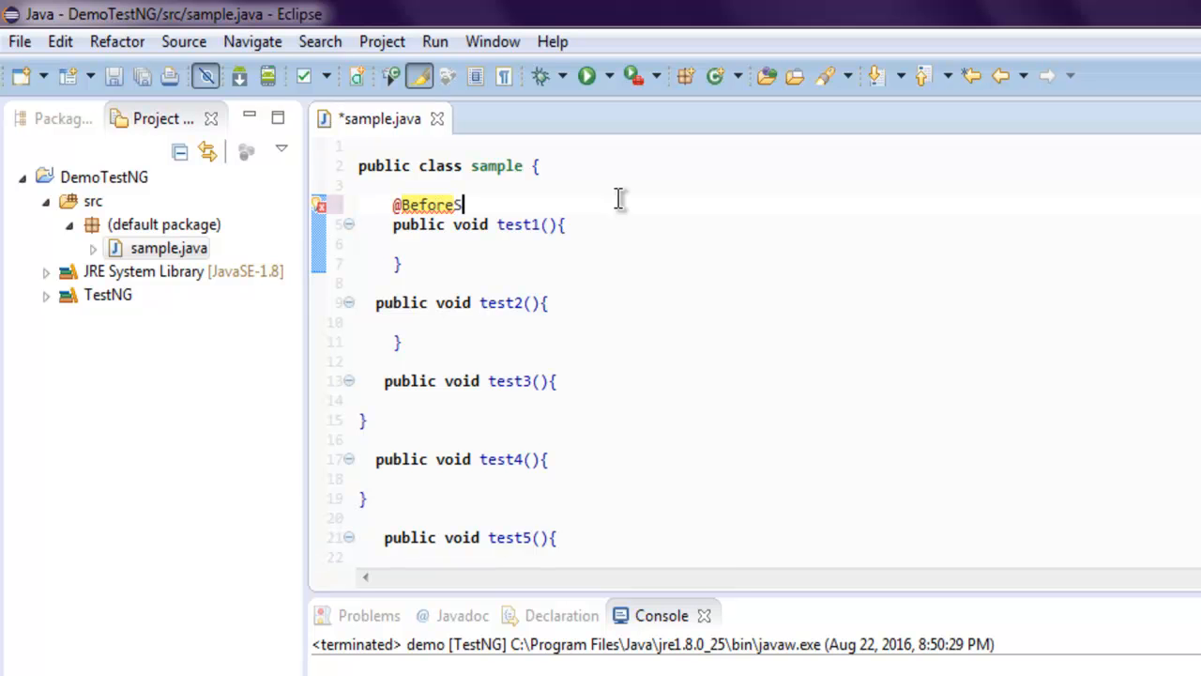
text(uite())
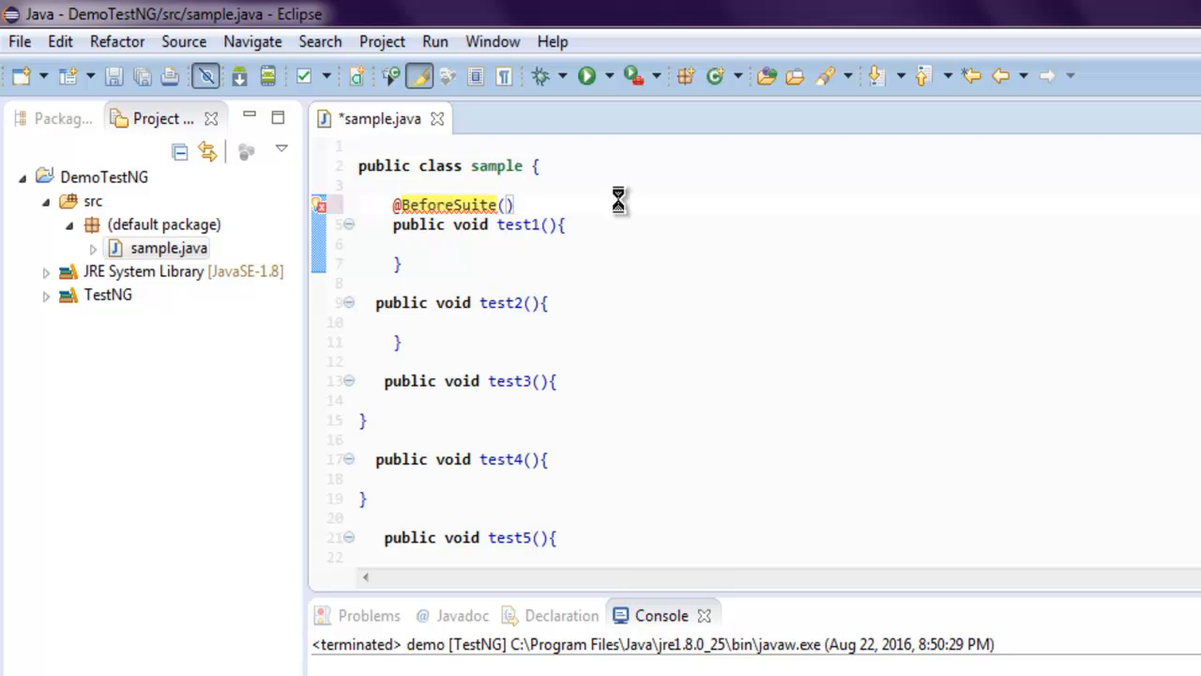
key(ctrl+s)
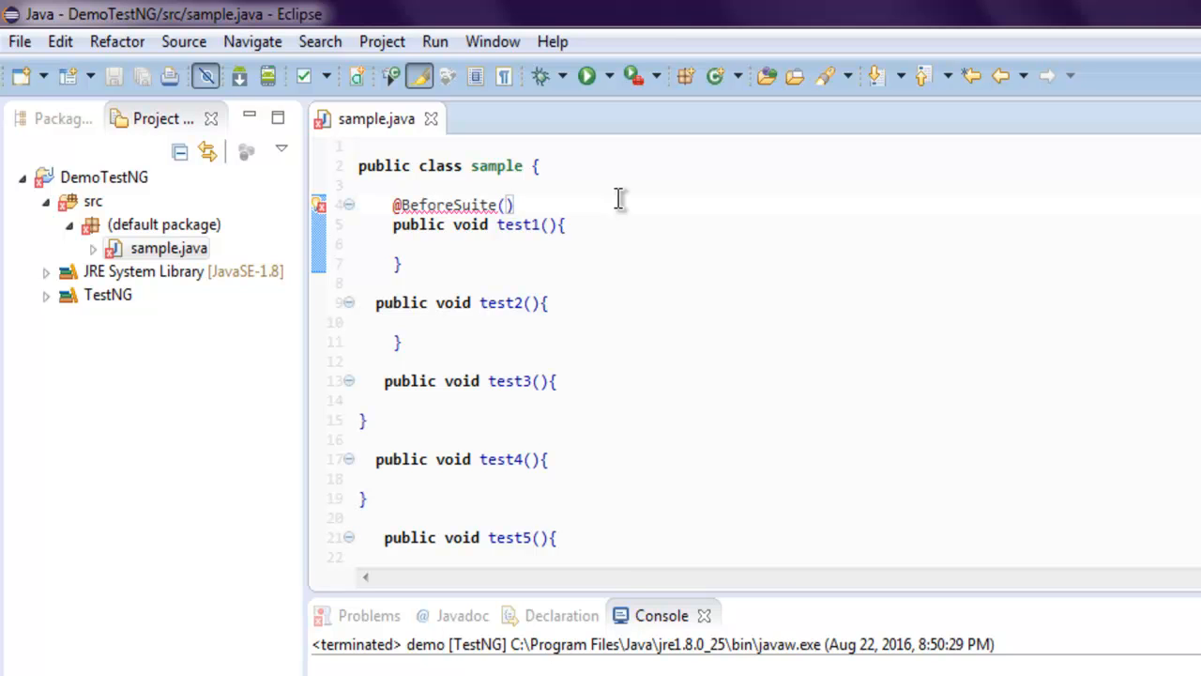
click(514, 205)
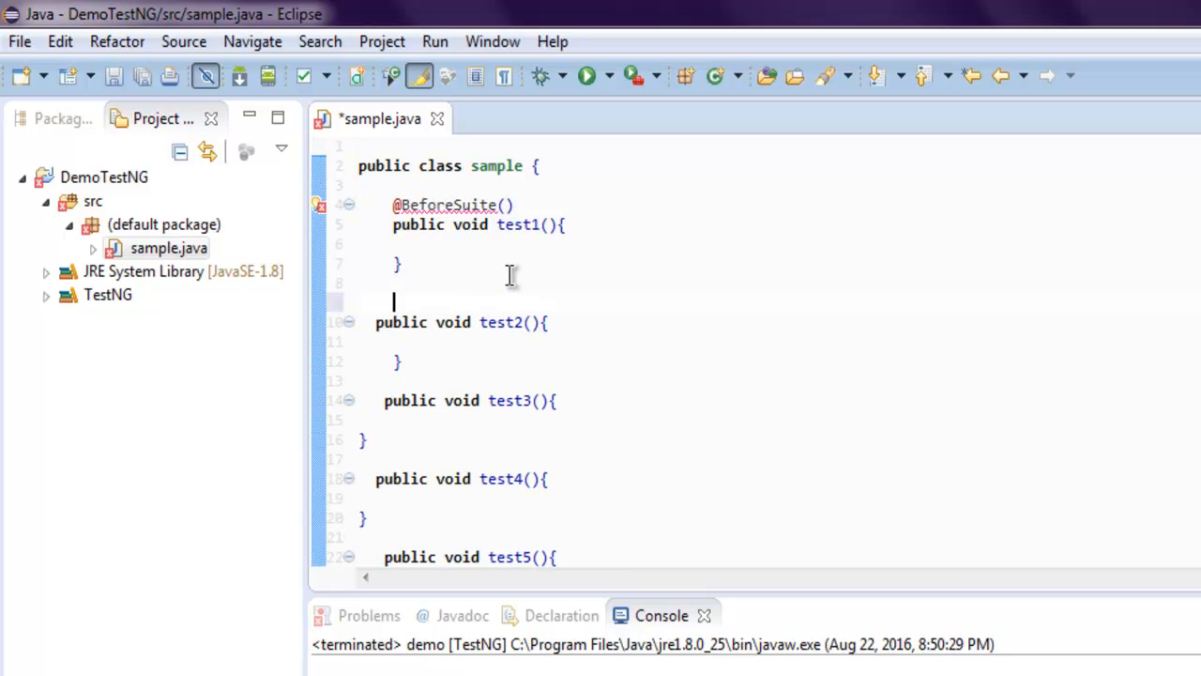
text(@A)
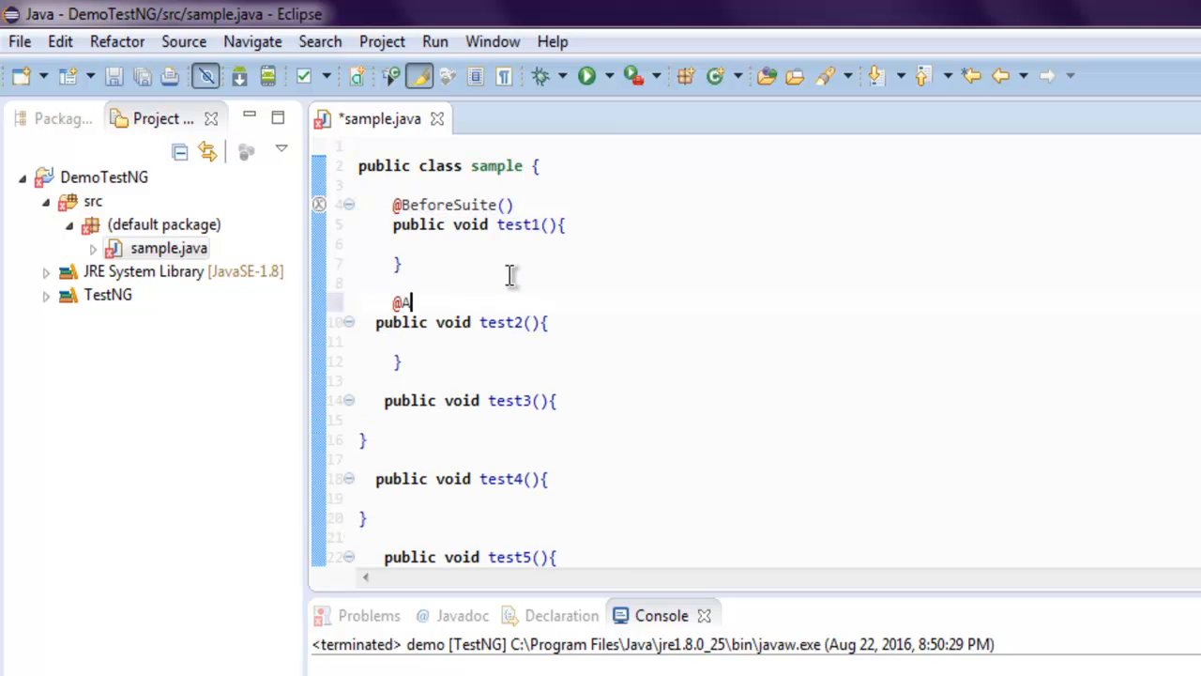
text(fterSuite)
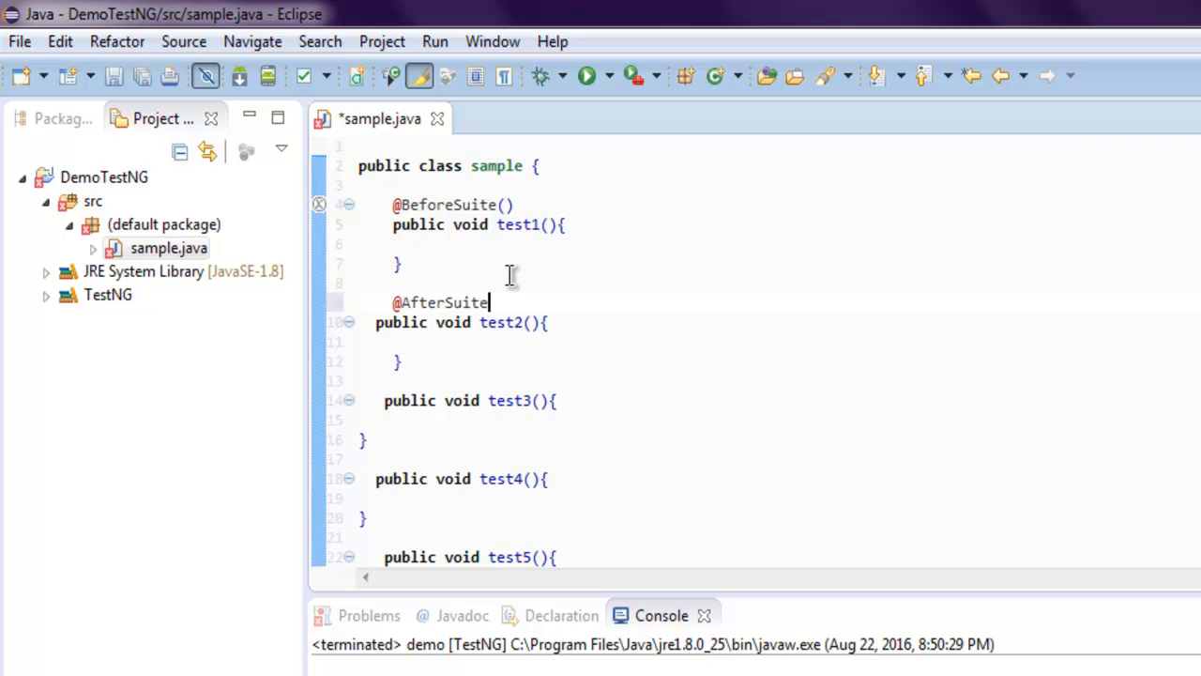
text(())
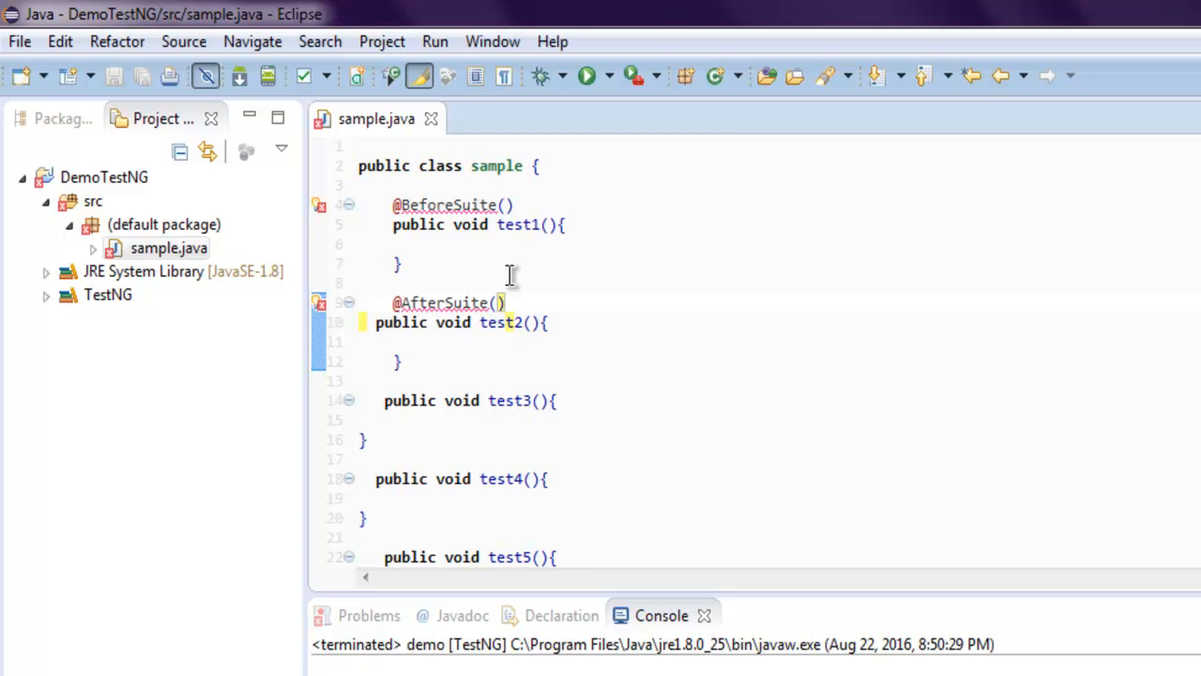
click(503, 302)
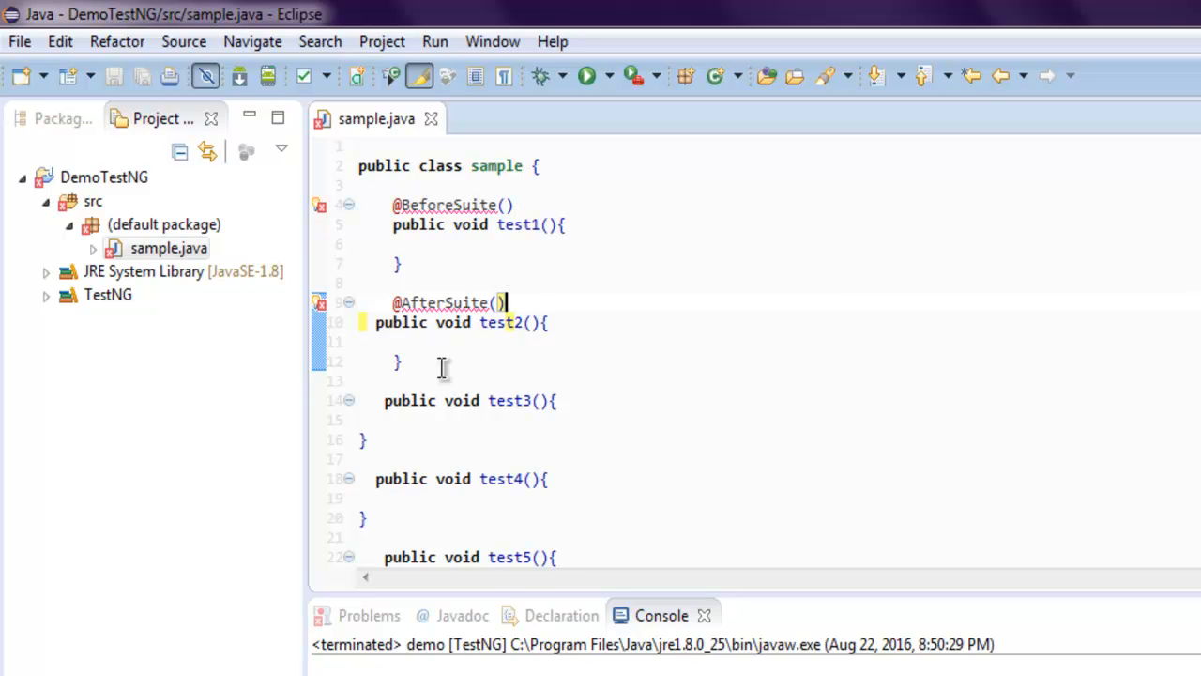
scroll(down, 3)
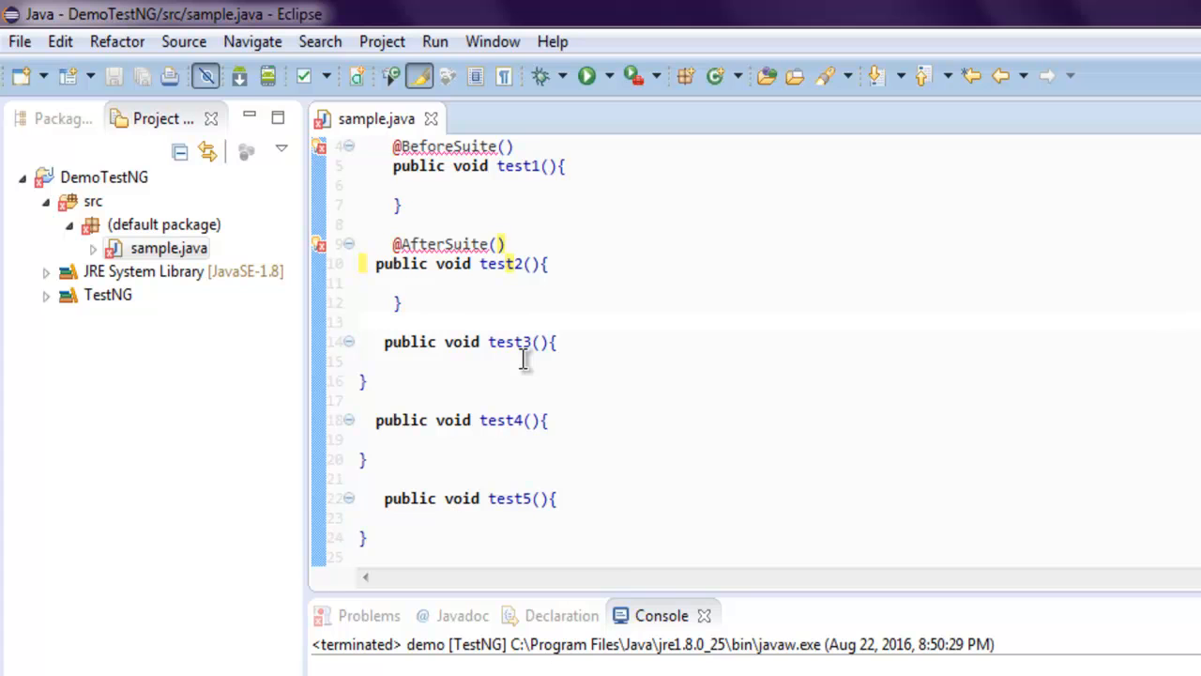
text(@)
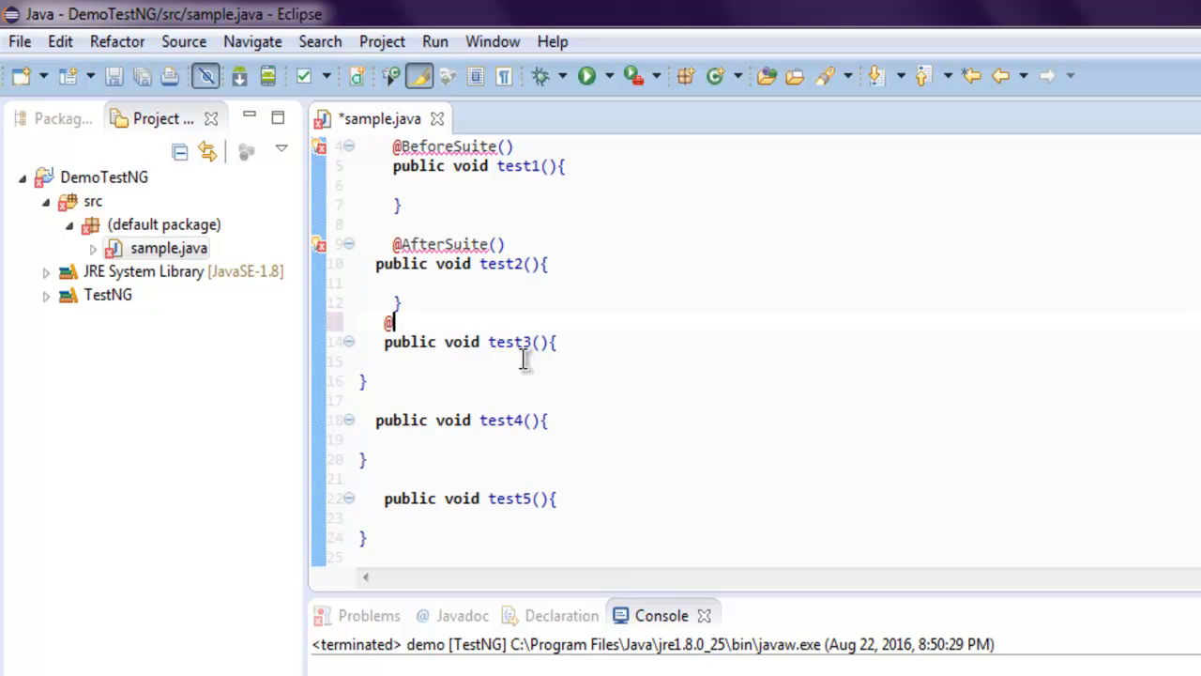
text(Test)
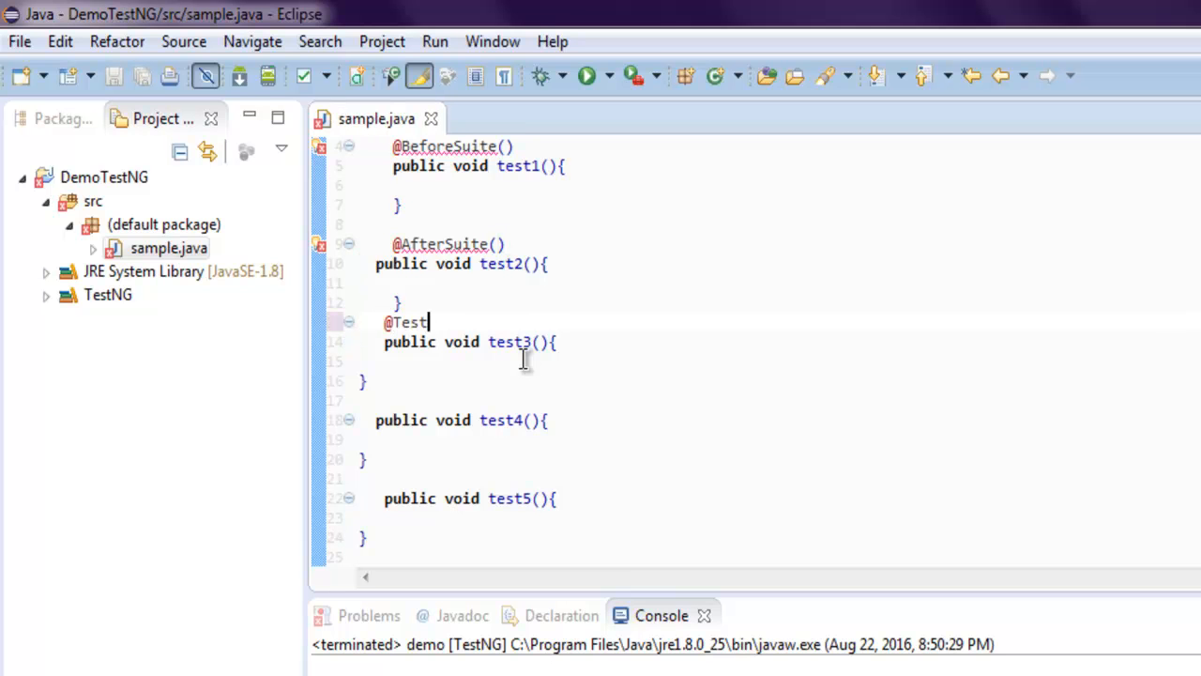
double_click(405, 323)
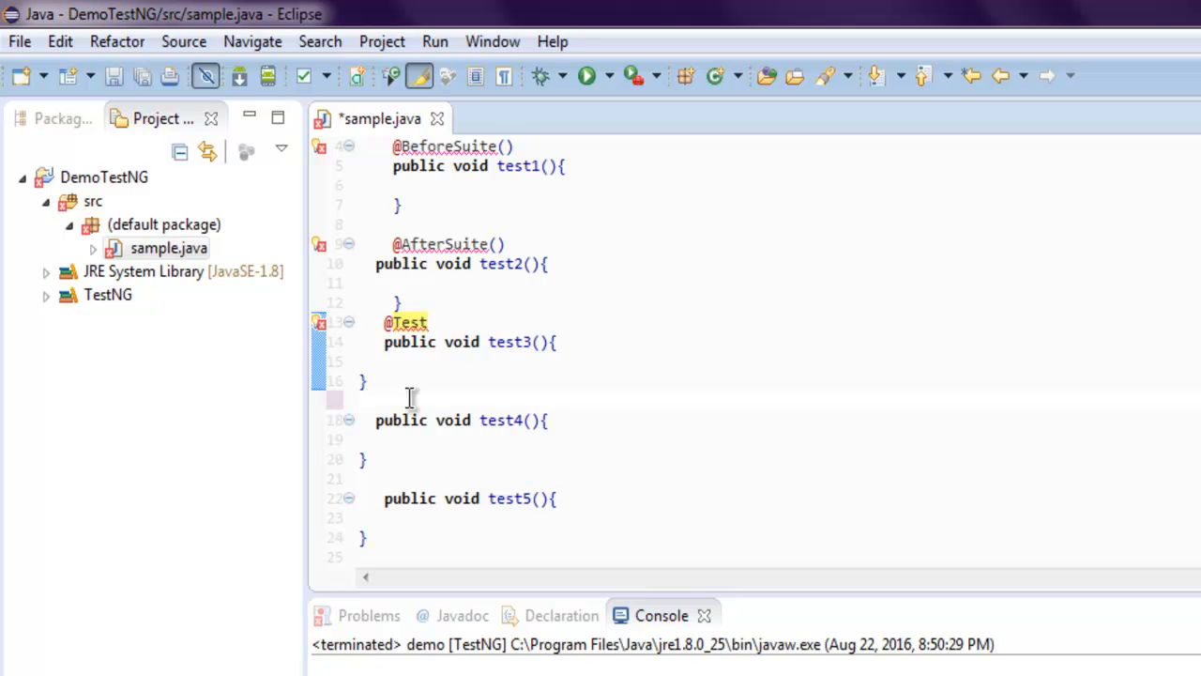
text(@)
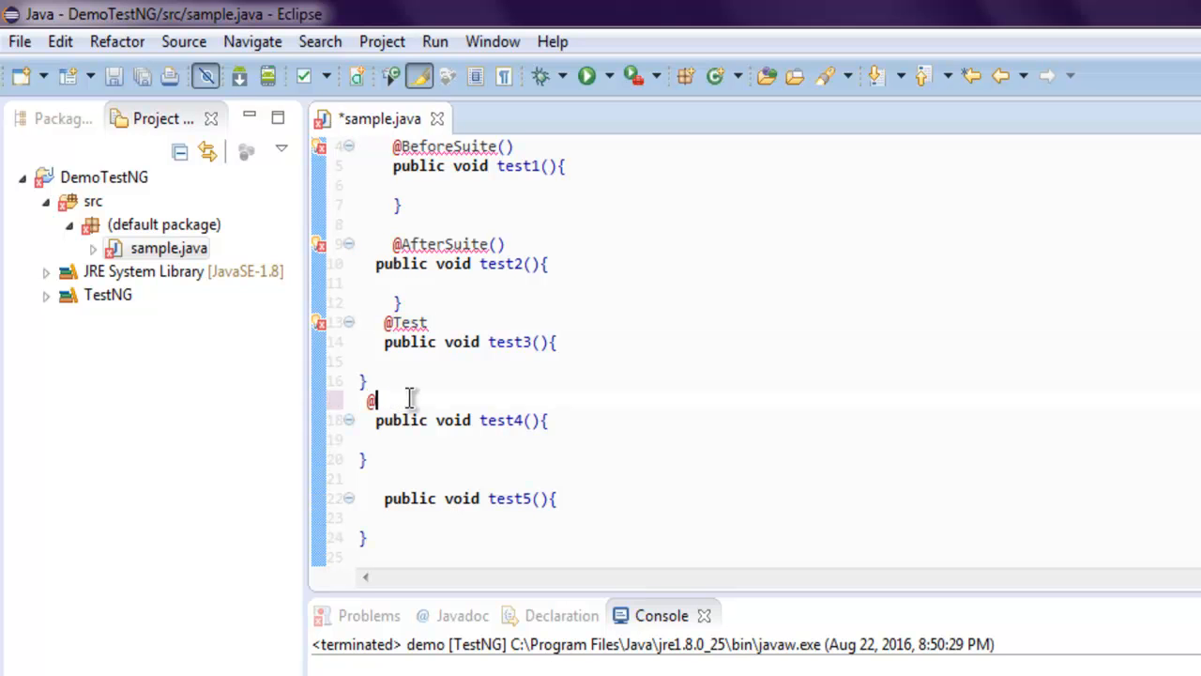
text(B)
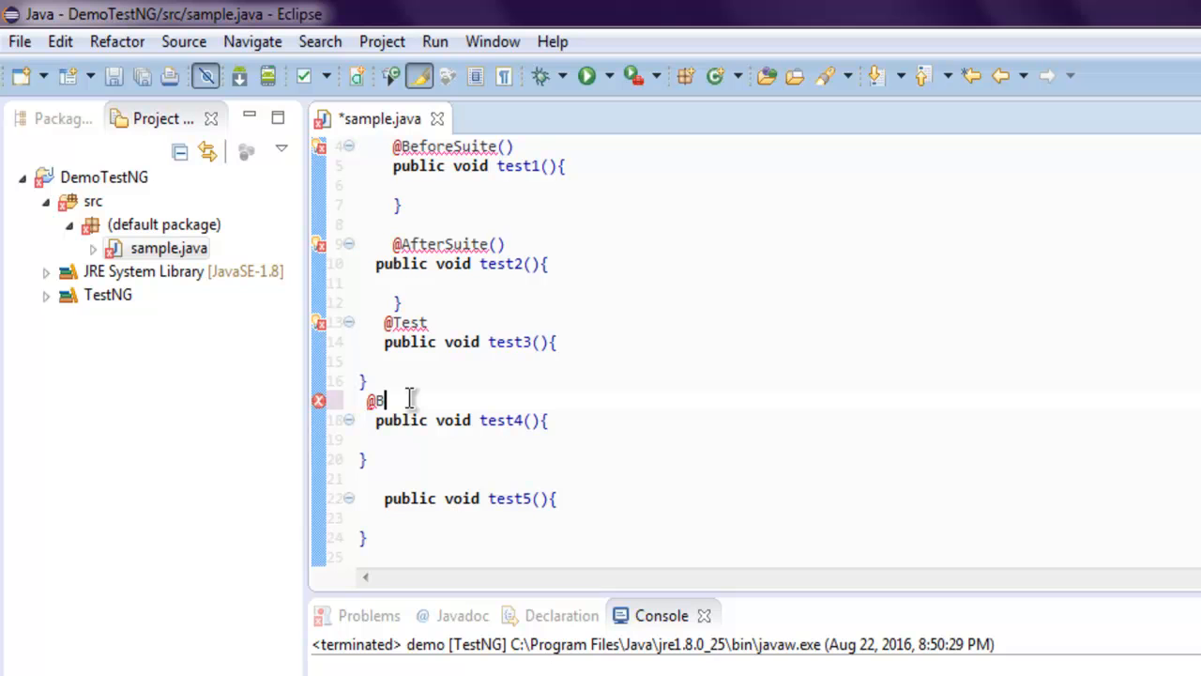
text(eforeMetho)
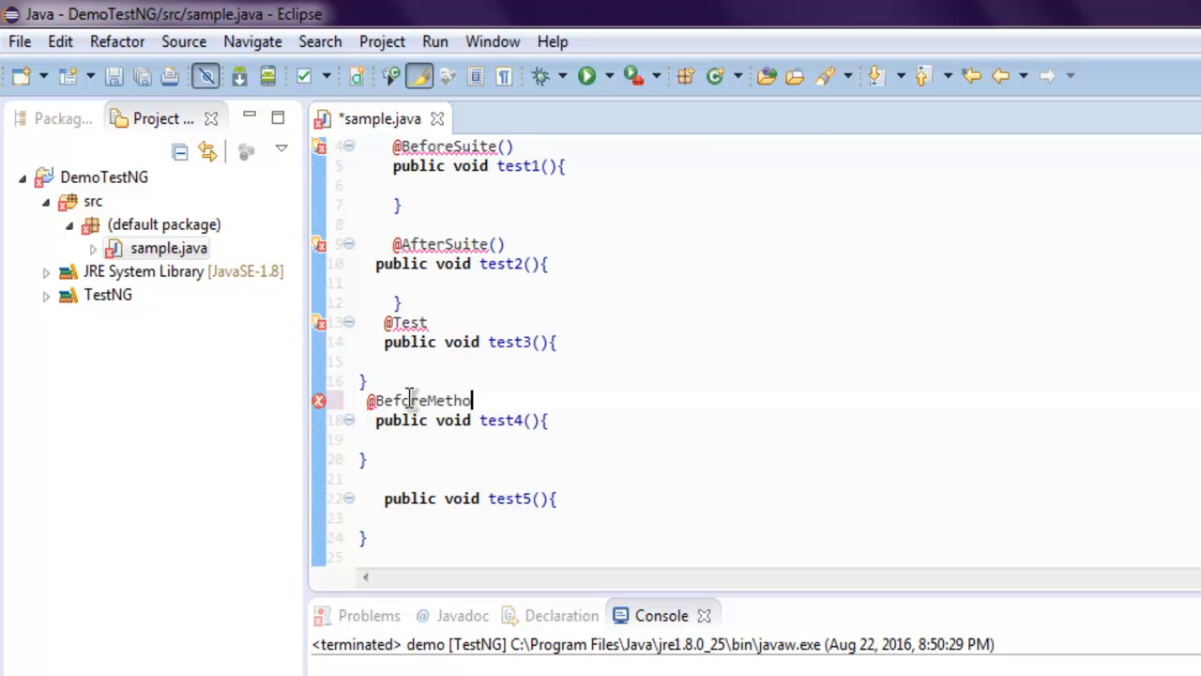
key(ctrl+s)
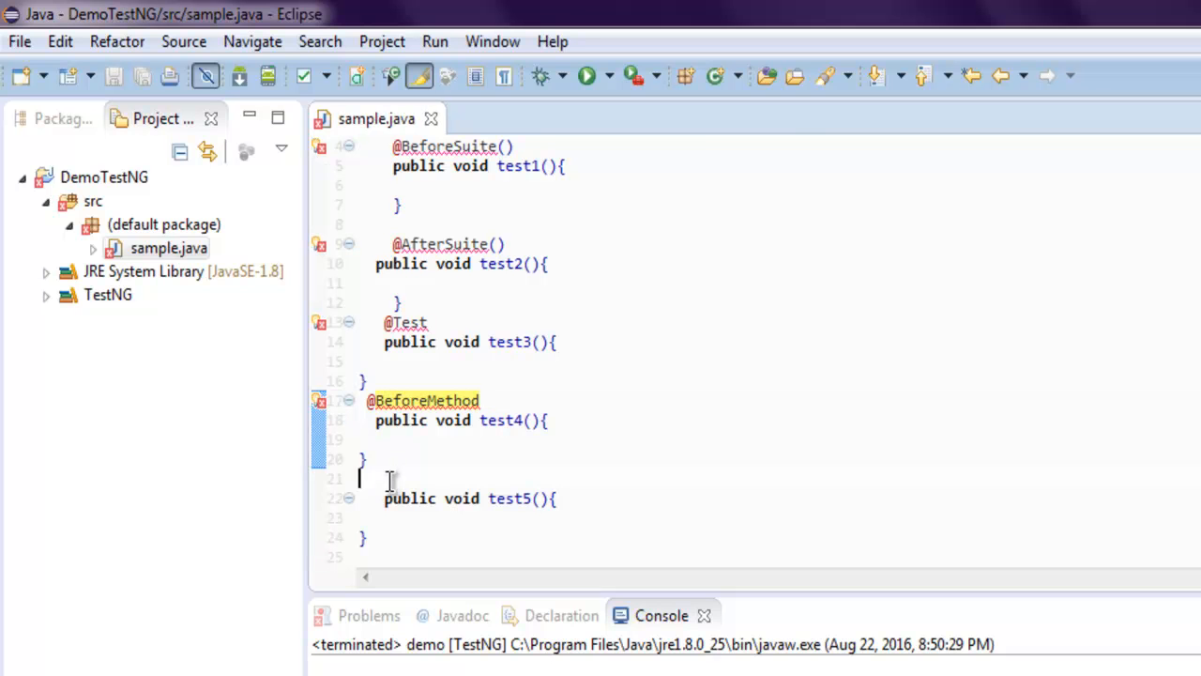
text(@)
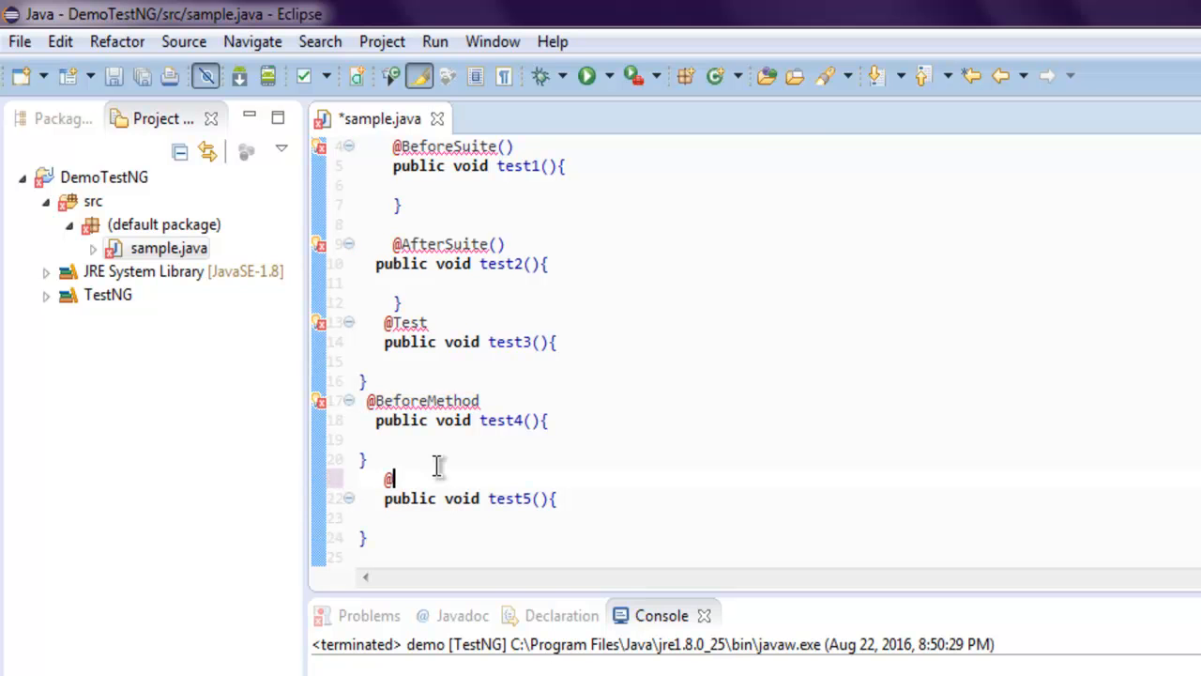
text(Af)
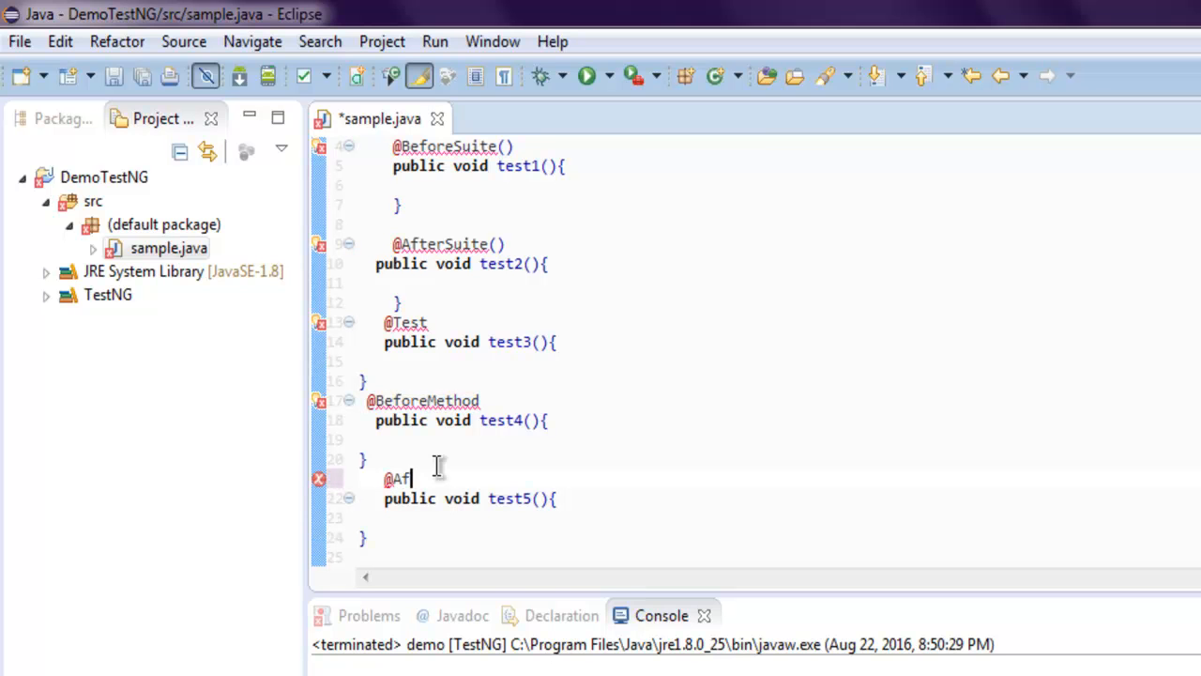
text(terMethod)
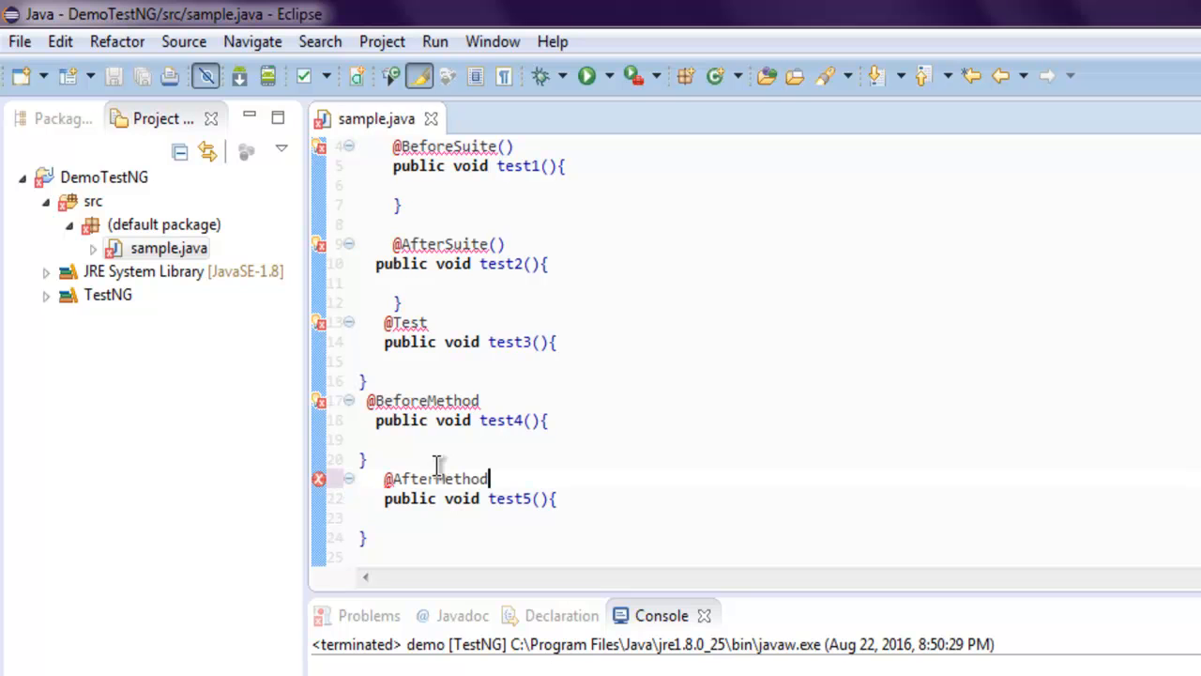
double_click(436, 478)
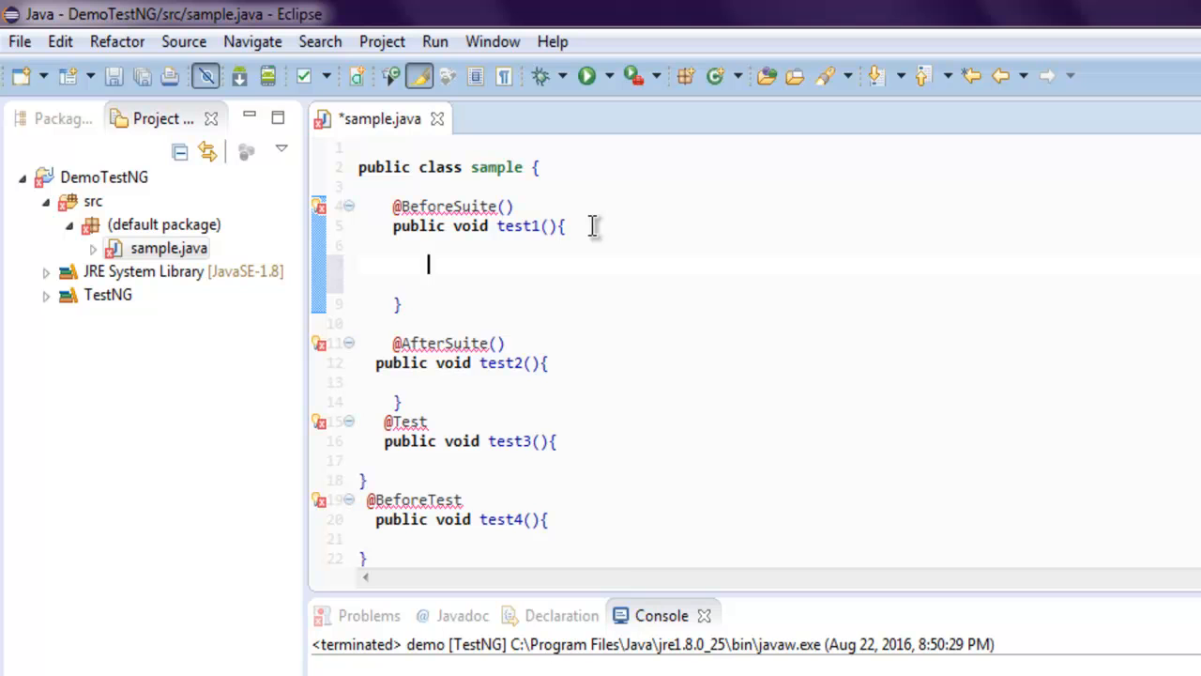
- Add System.out.println lines printing "Test 1" and "Test 2" to test1 and test2
text(System.)
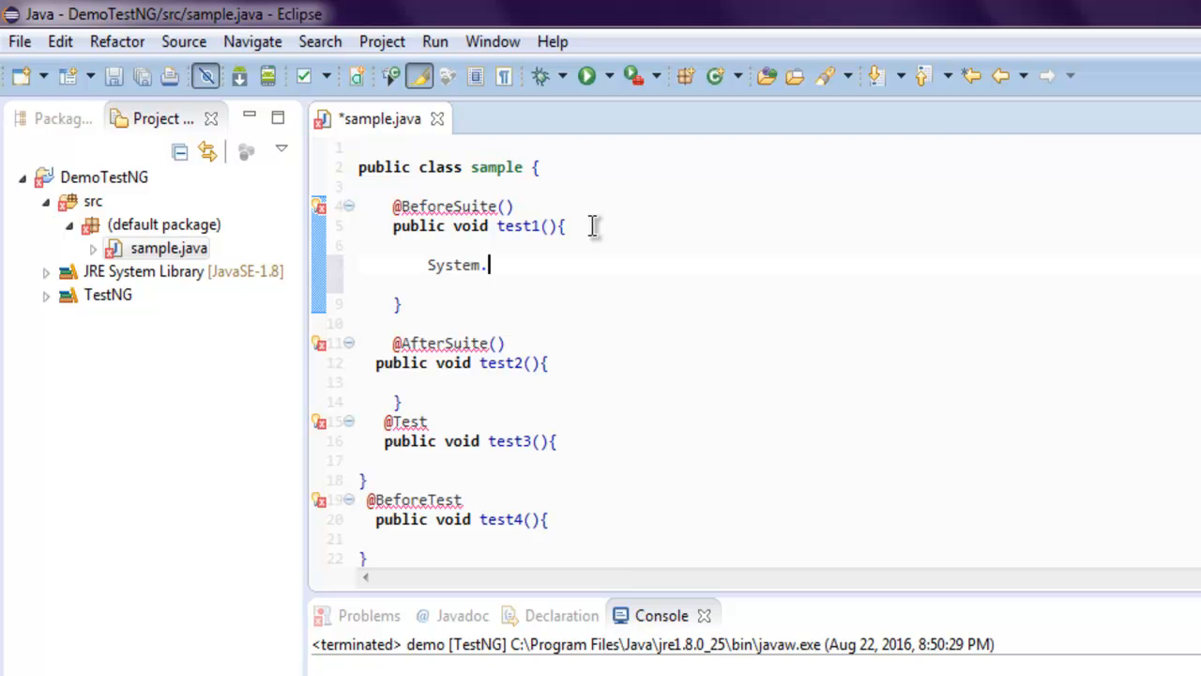
text(out.)
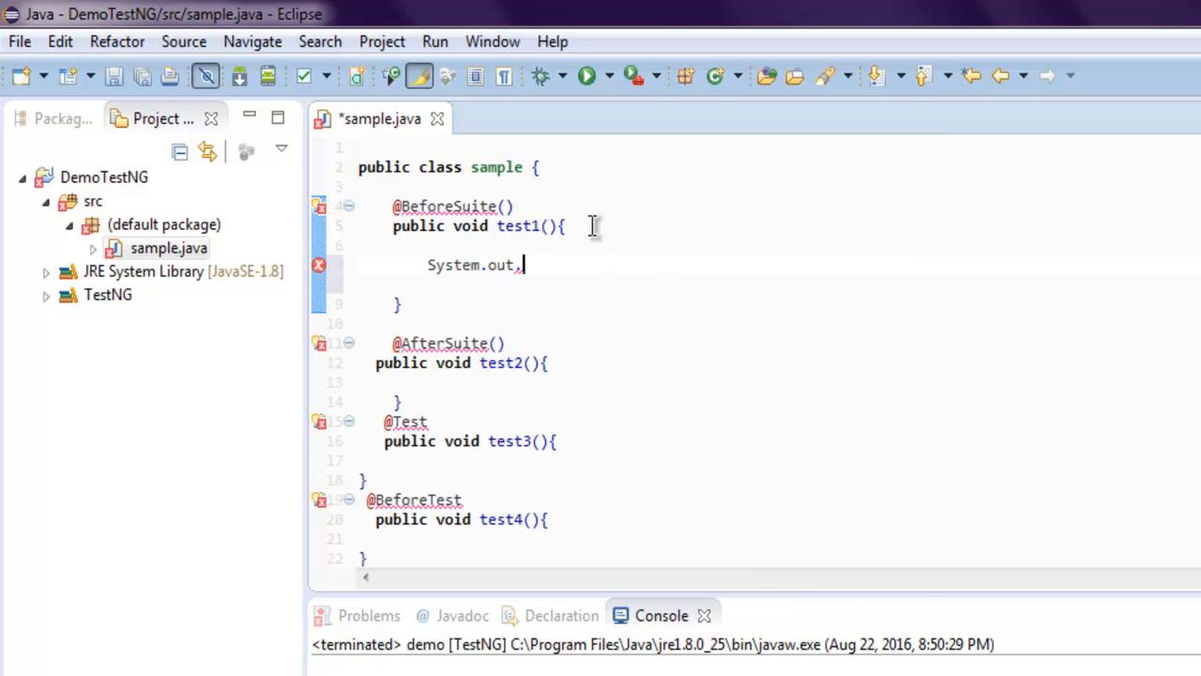
text(prit)
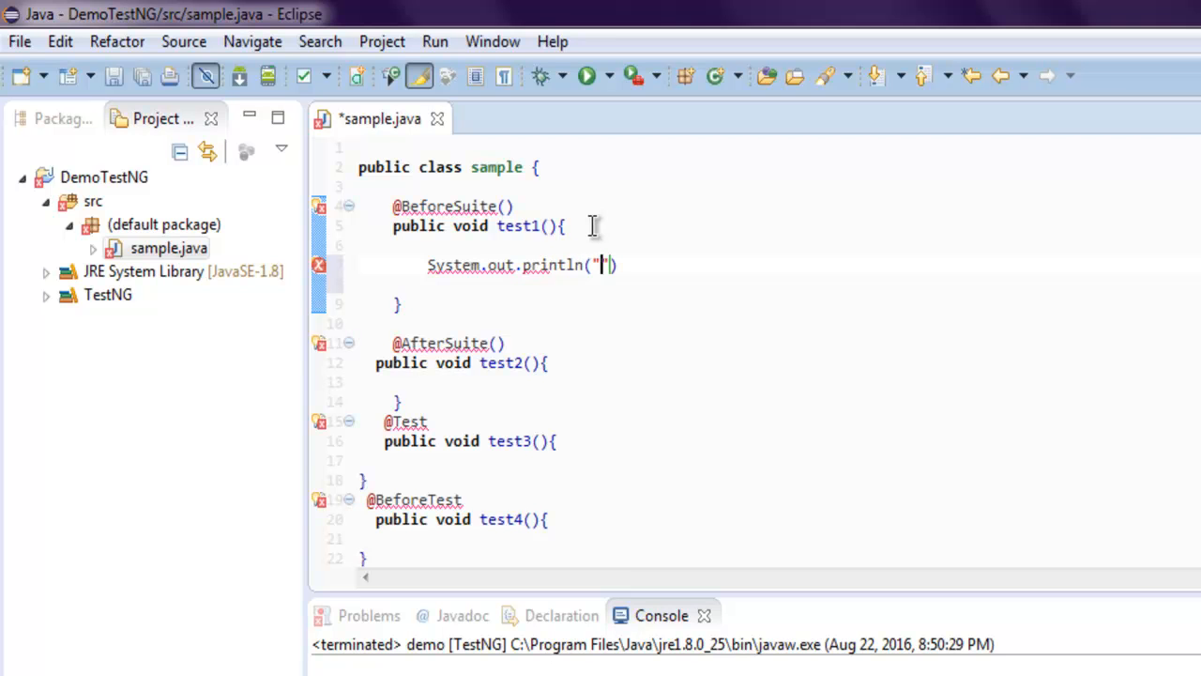
text(T)
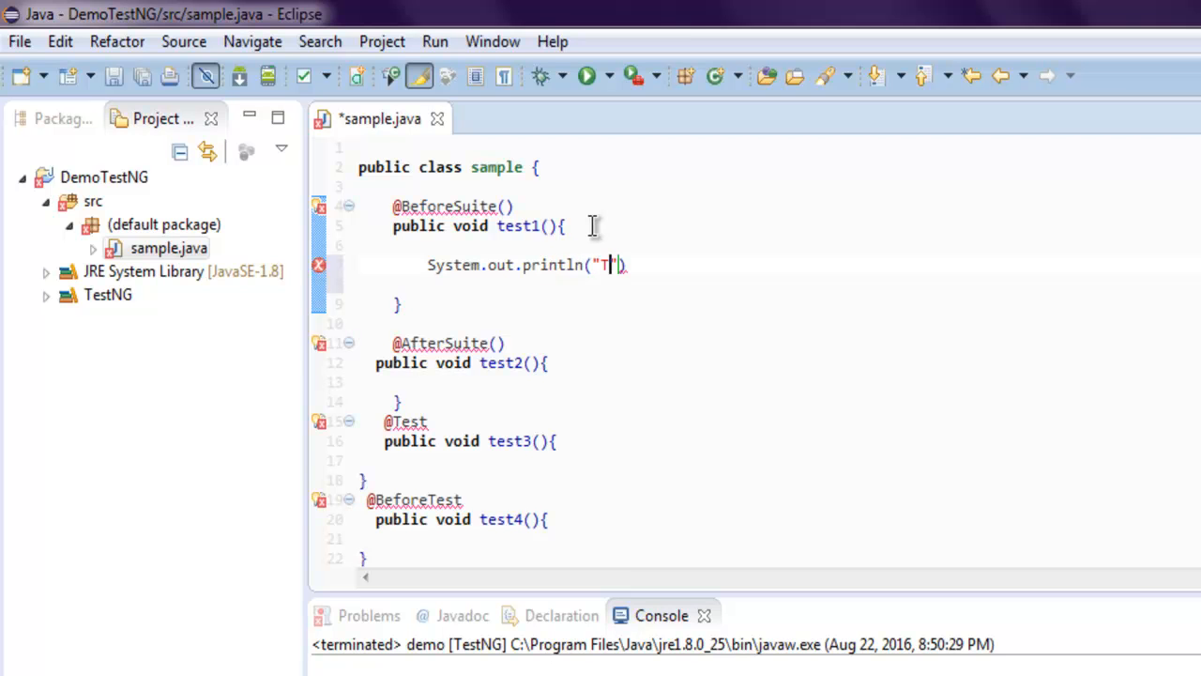
text(est 1)
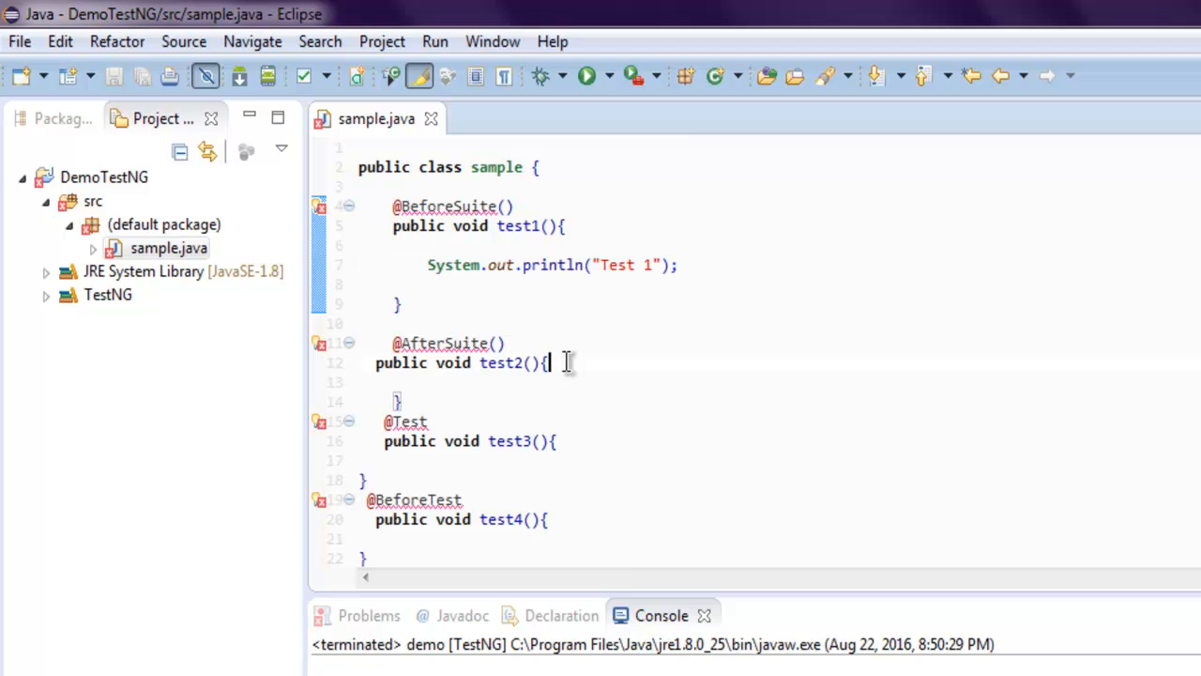
text(System.out.println("Test 1");)
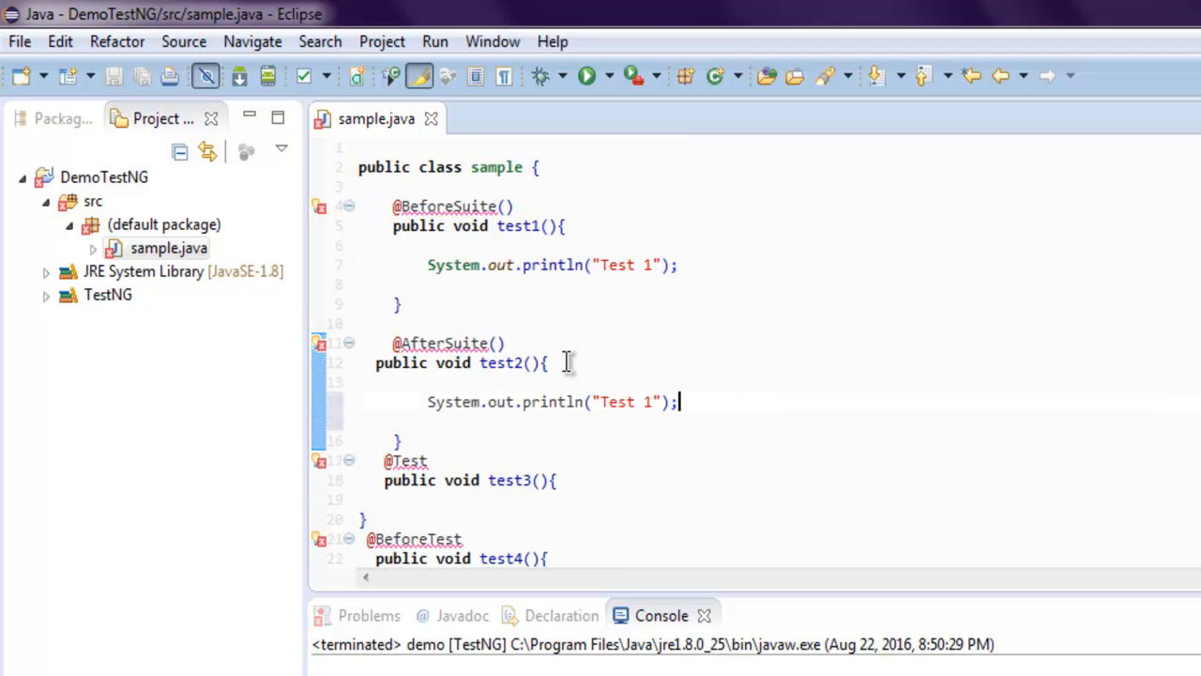
text(2)
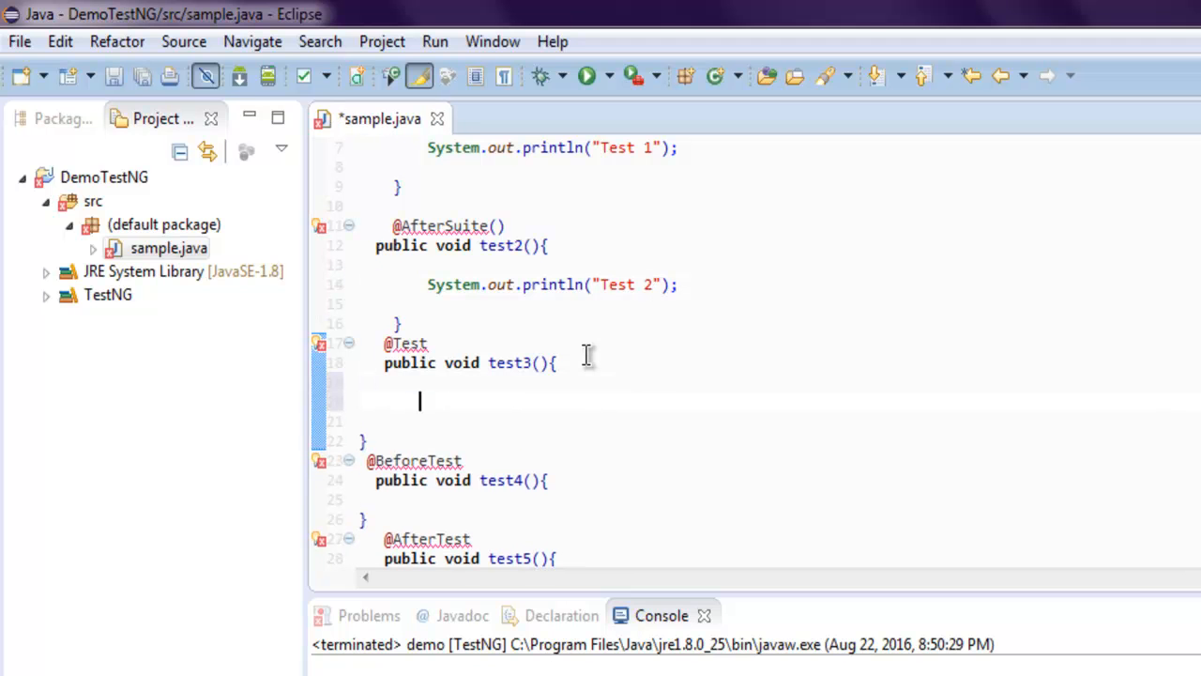
- Add println lines printing "Test 3", "Test 4" and "Test 5" to test3–test5 and save
text(System.out.println("Test 3");)
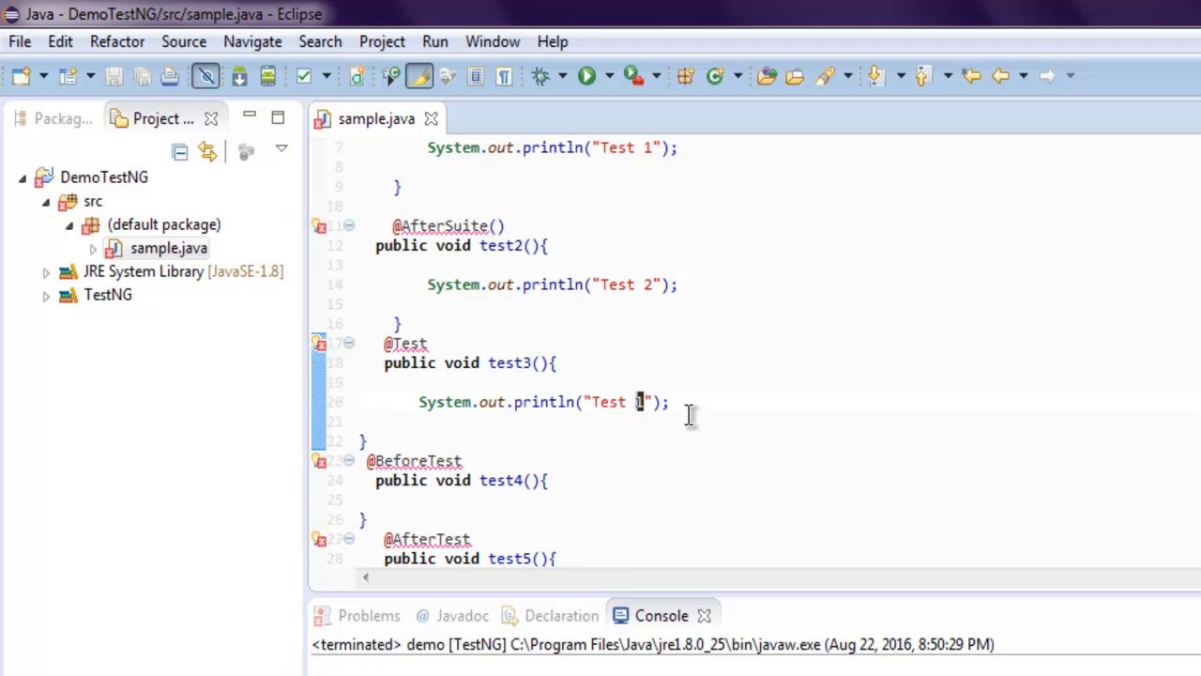
scroll(down, 3)
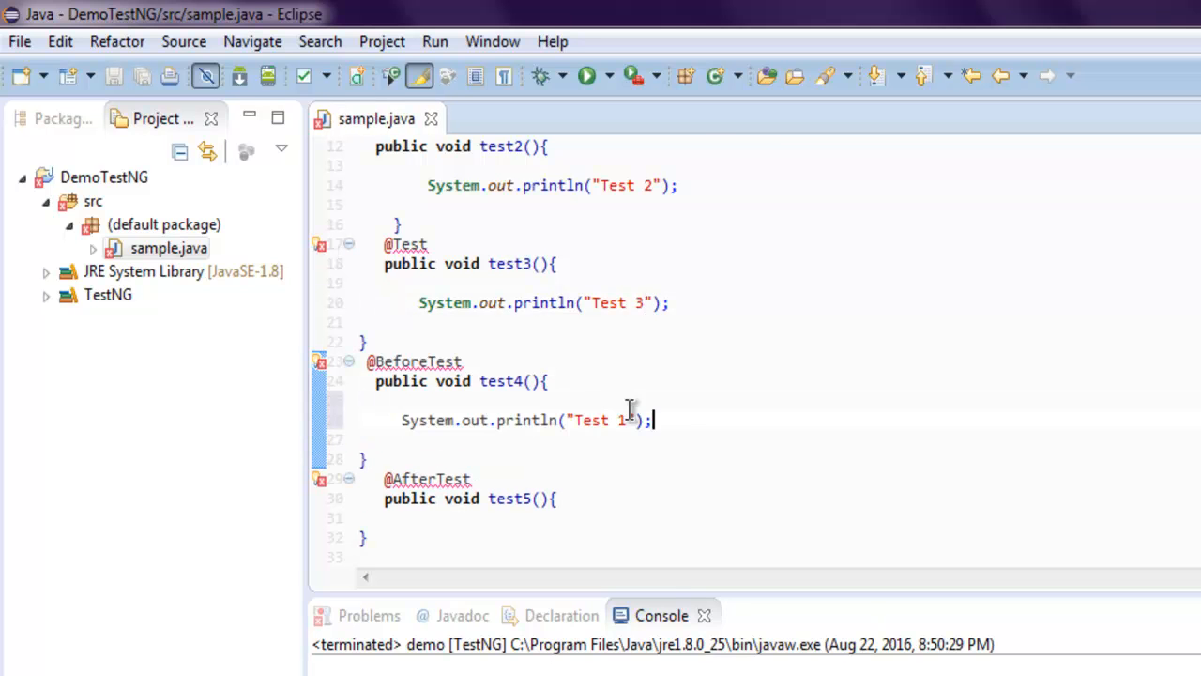
text(4)
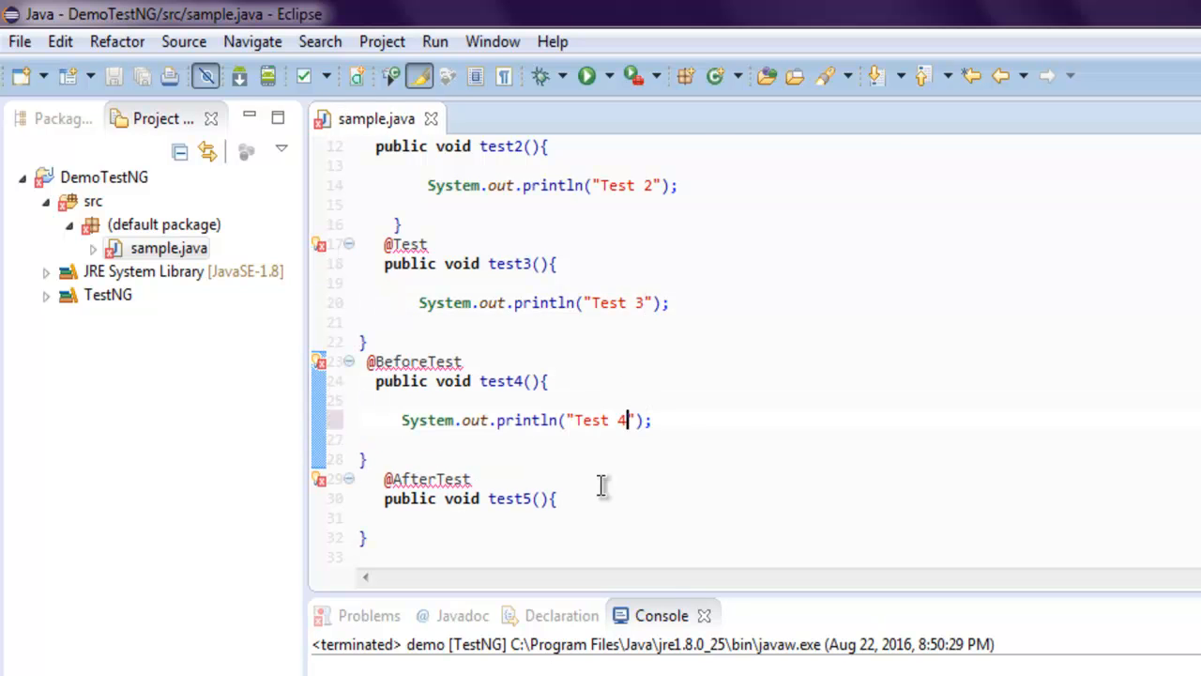
text(System.out.println("Test 1");)
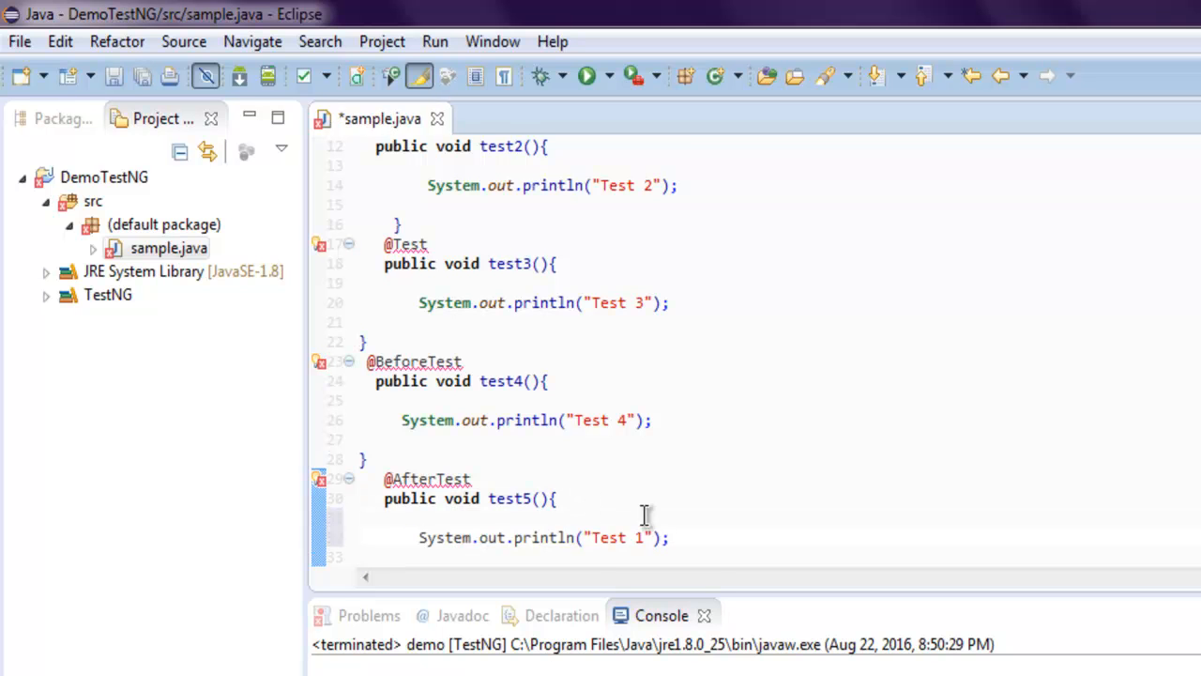
text(5)
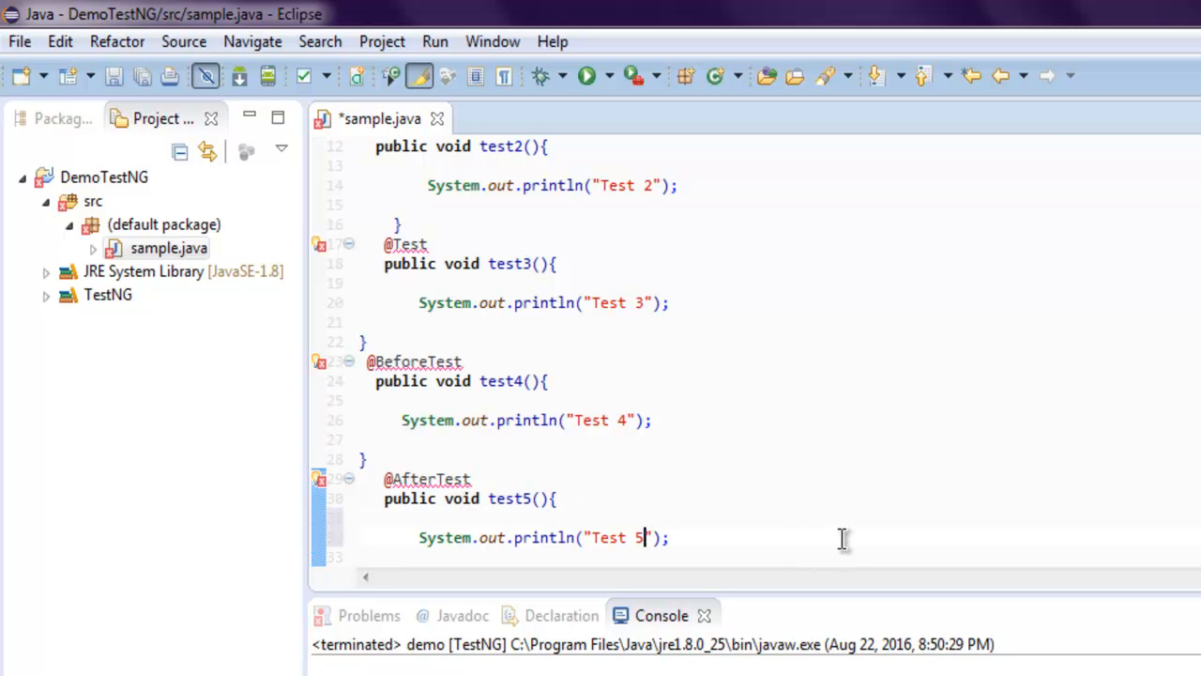
key(ctrl+s)
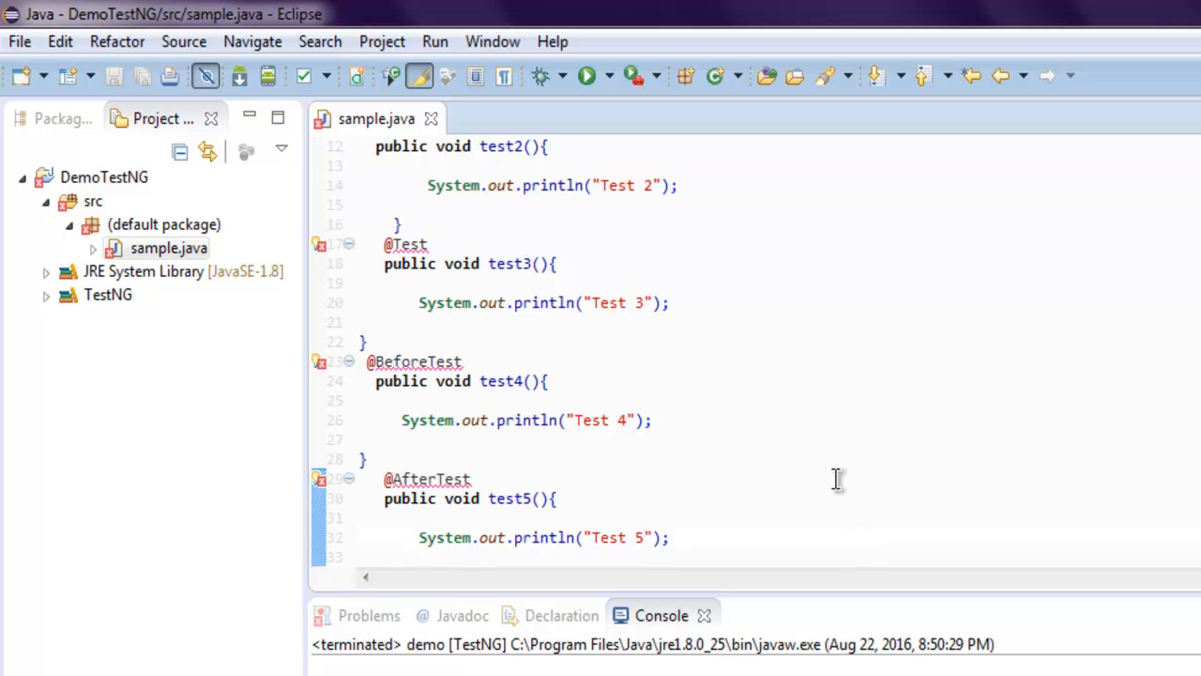
- Quick-fix import BeforeSuite, AfterSuite and the other annotations from org.testng.annotations
scroll(up, 3)
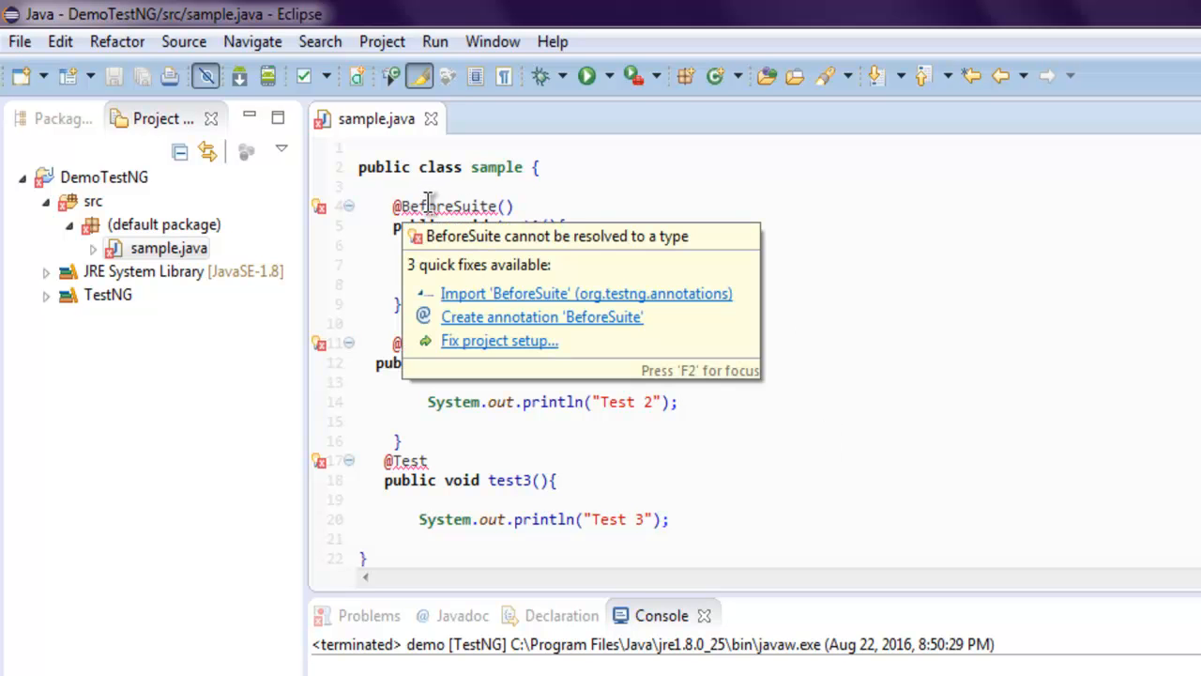
click(585, 293)
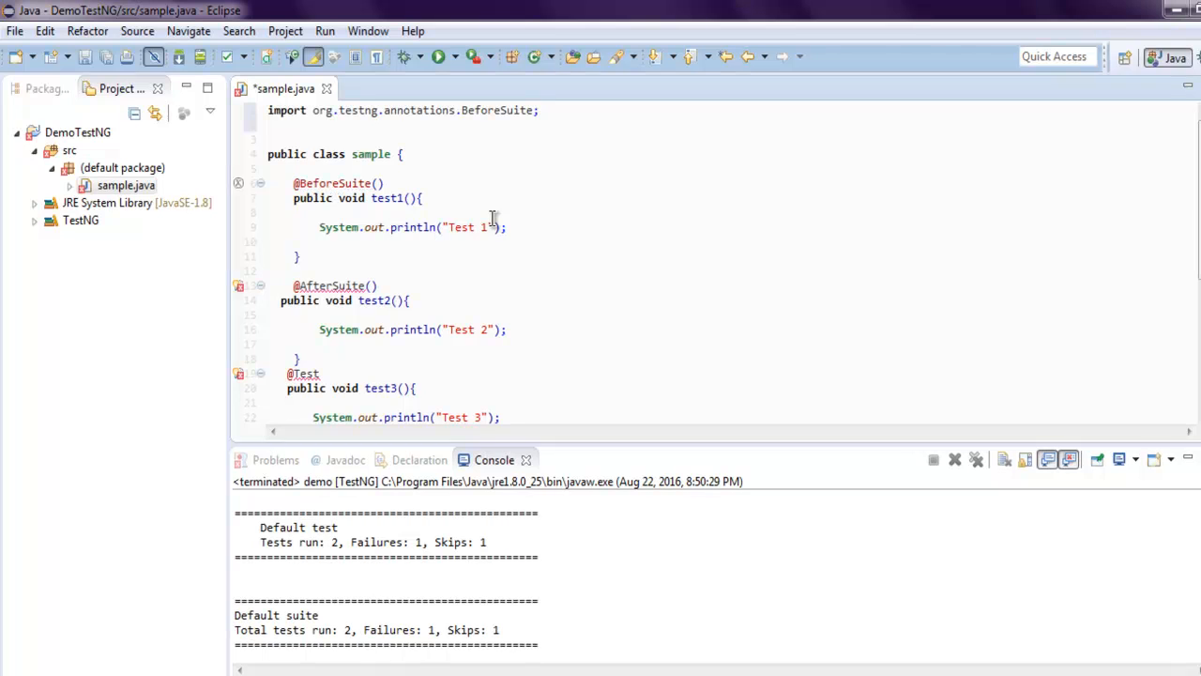
click(334, 285)
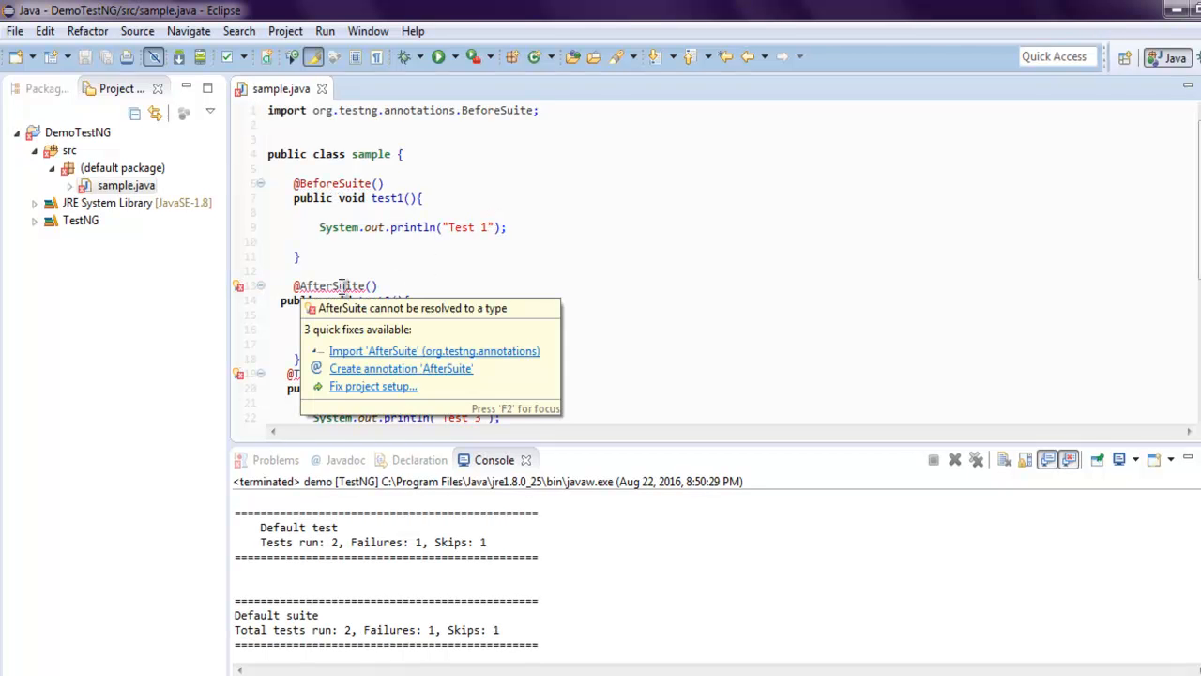
click(435, 351)
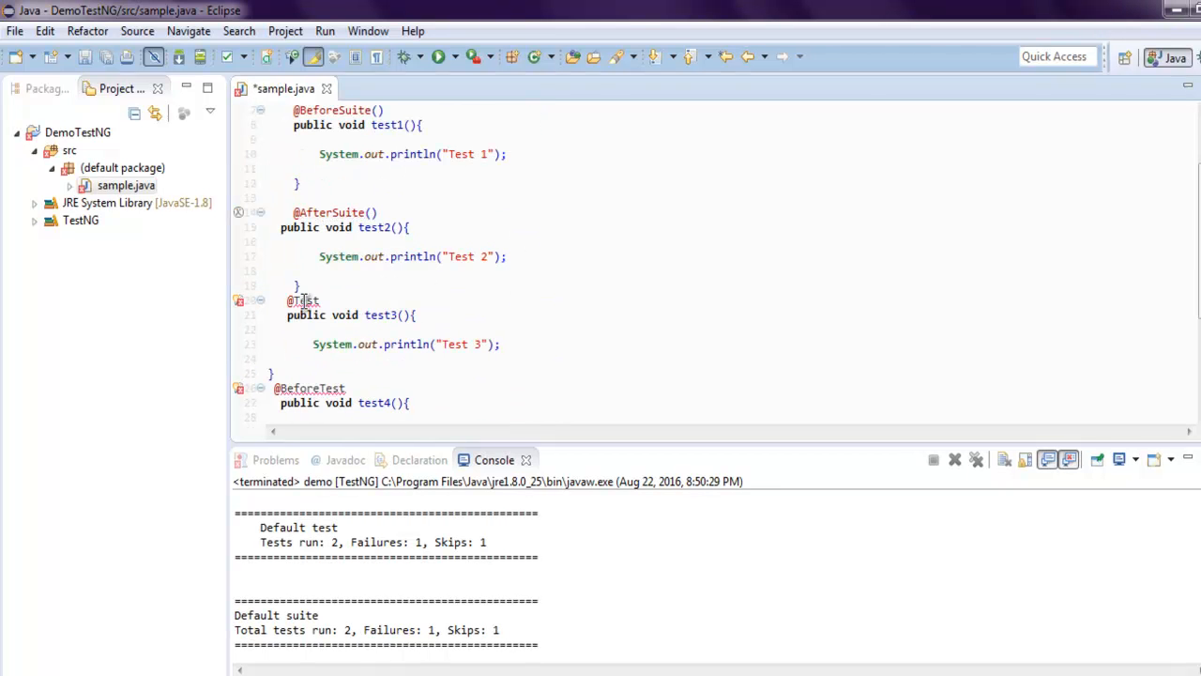
scroll(down, 3)
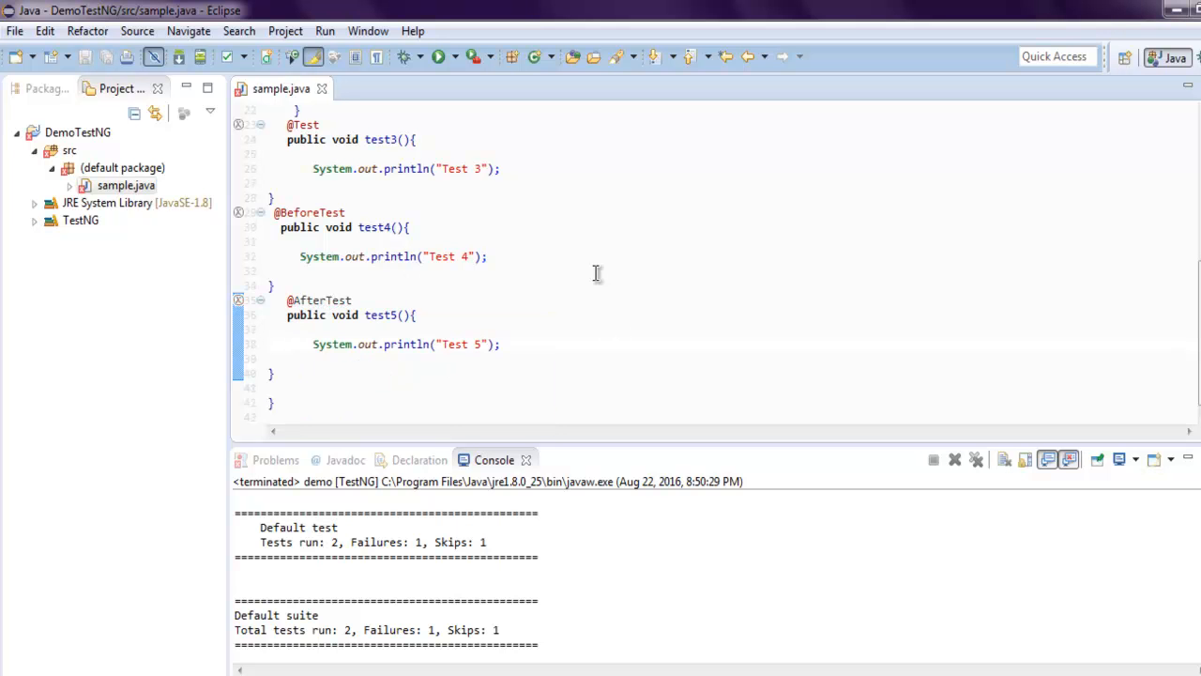
scroll(up, 3)
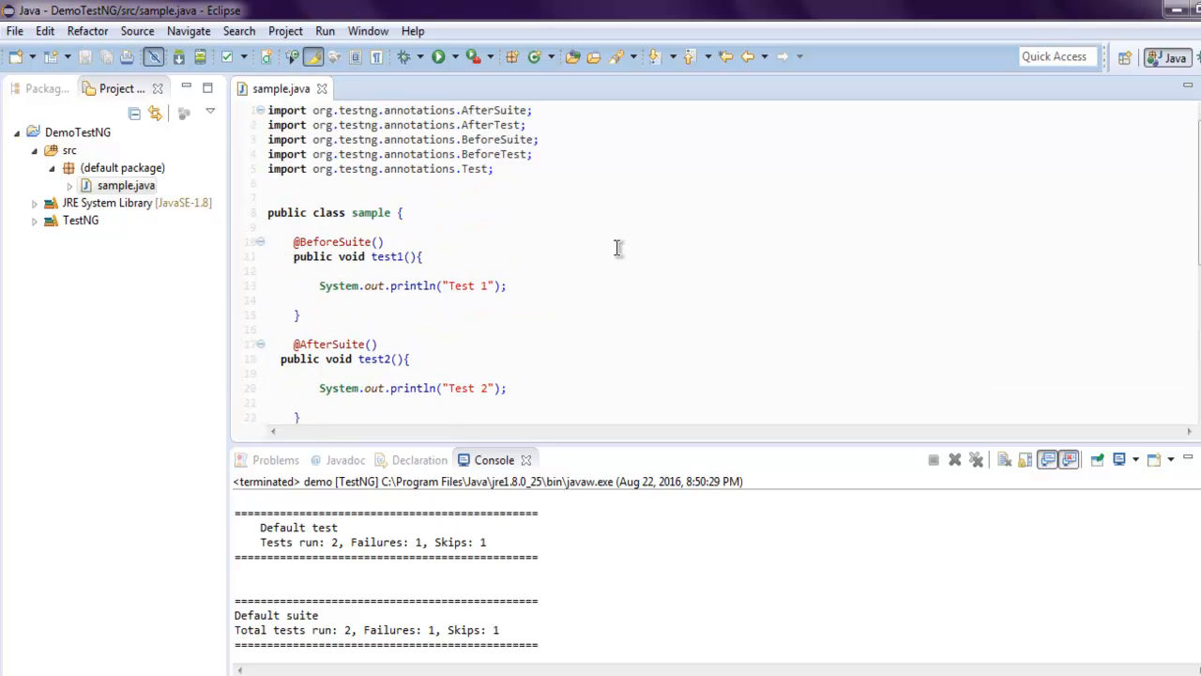
scroll(down, 3)
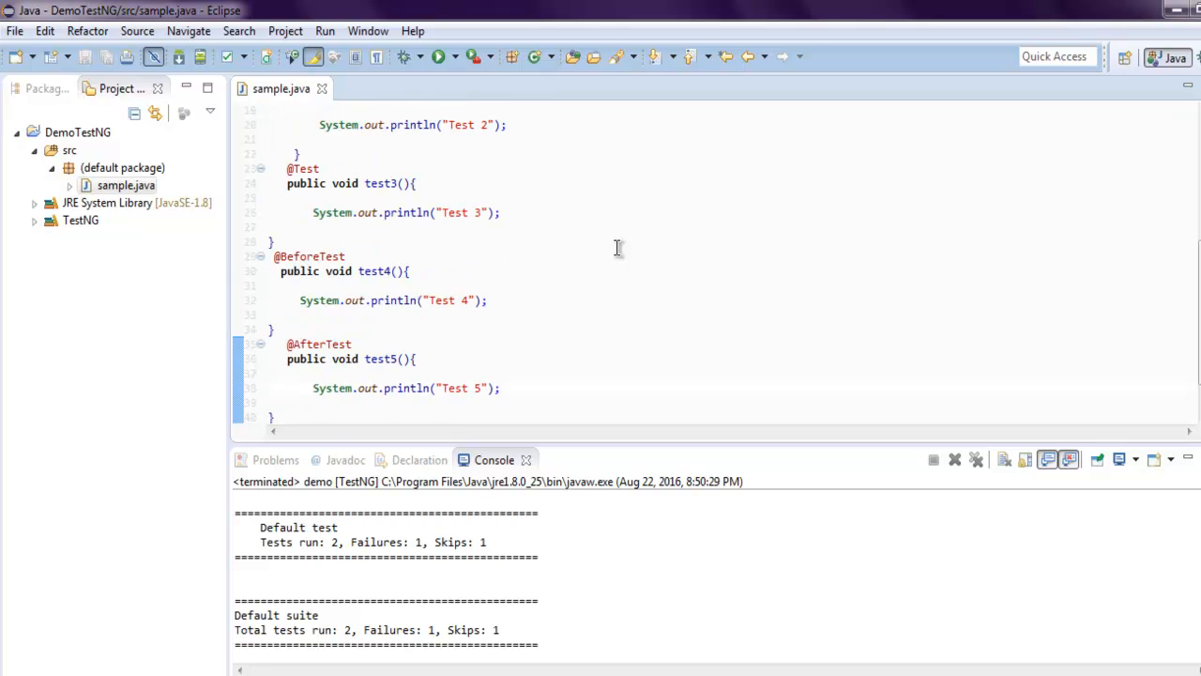
- Run sample.java via Run As > TestNG Test and expand the results down to test3
right_click(125, 186)
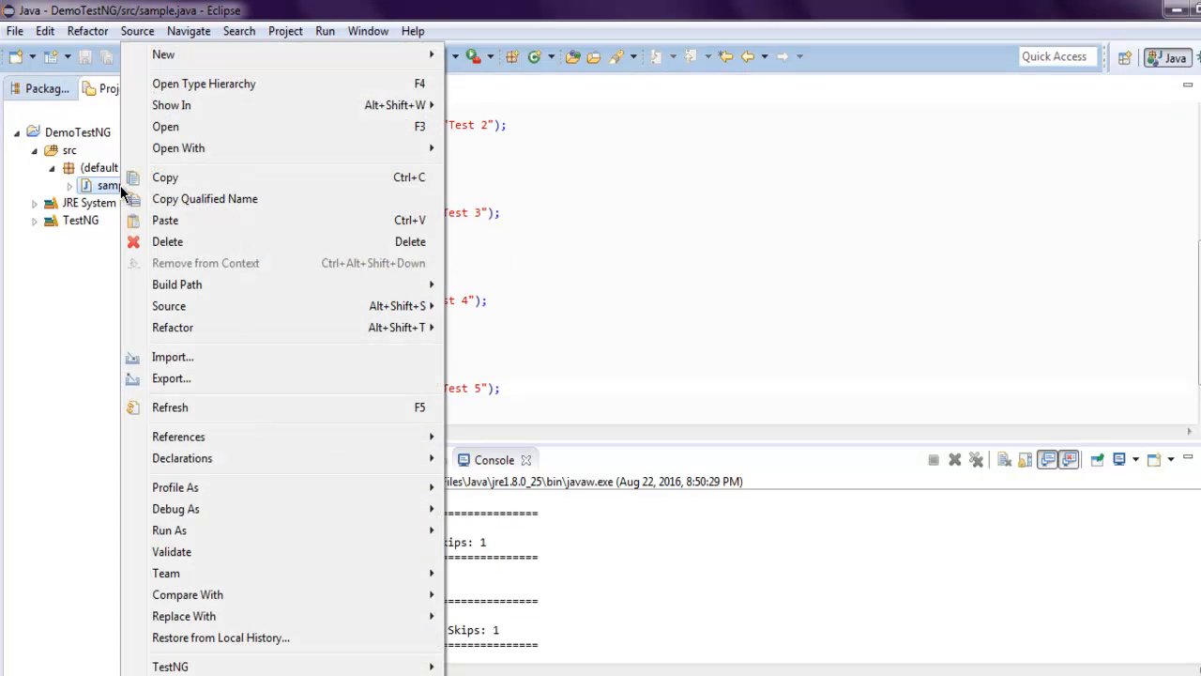
mouse_move(168, 529)
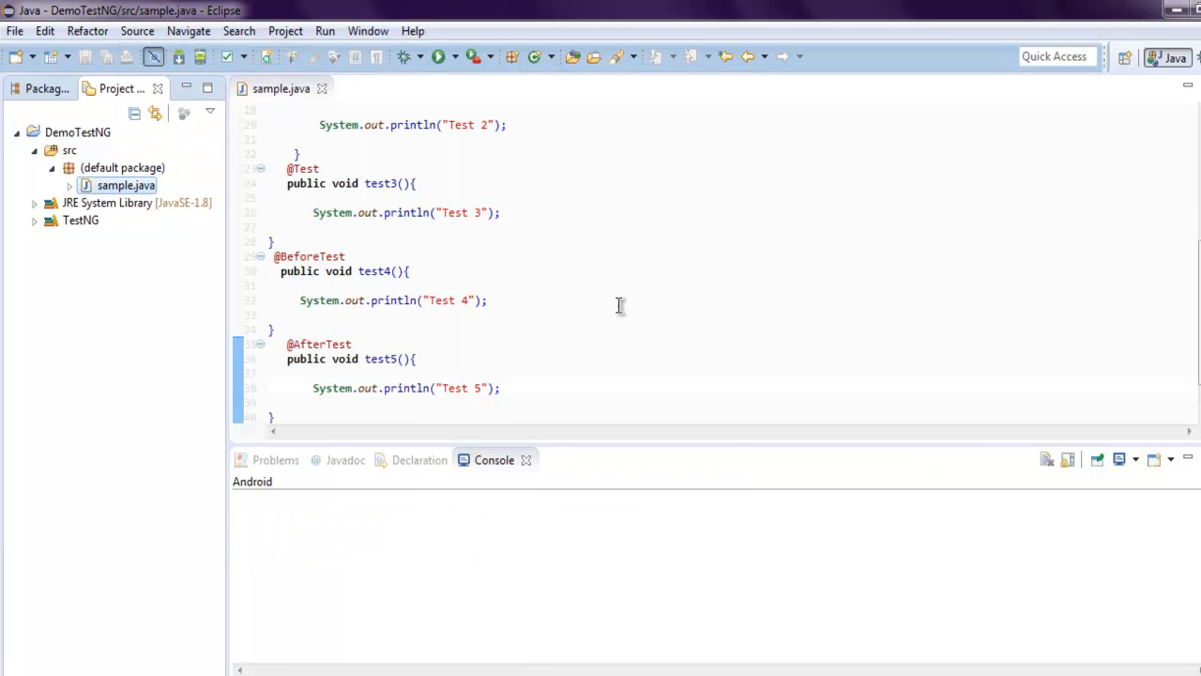
click(439, 57)
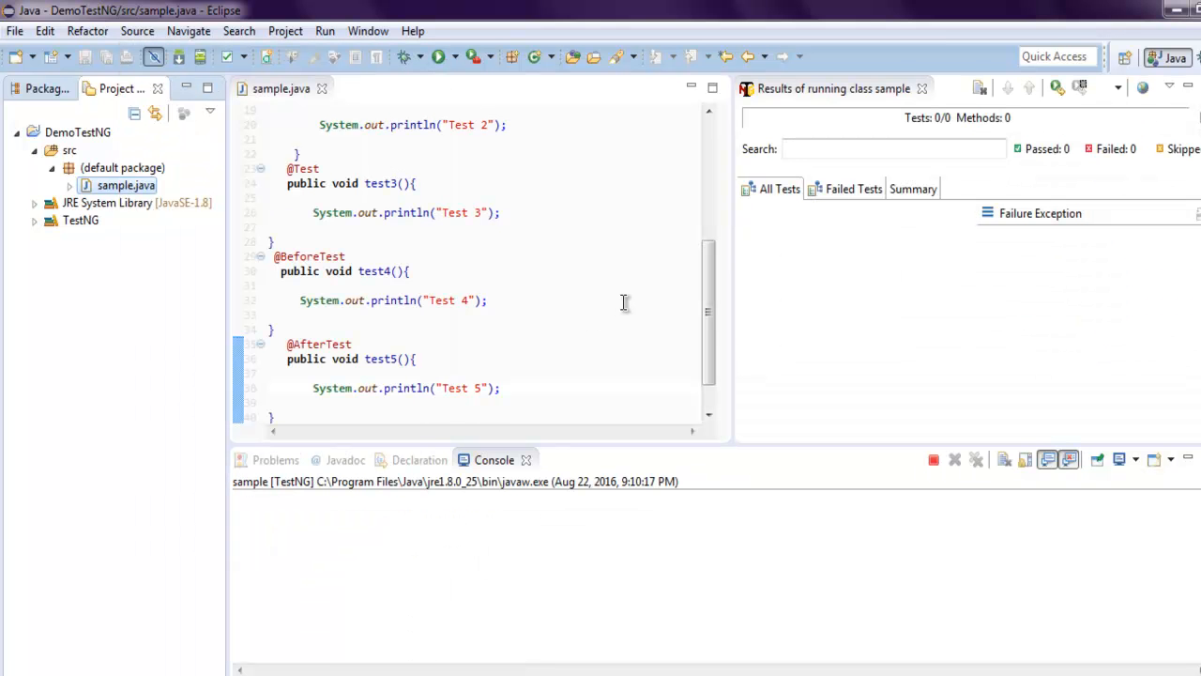
click(439, 56)
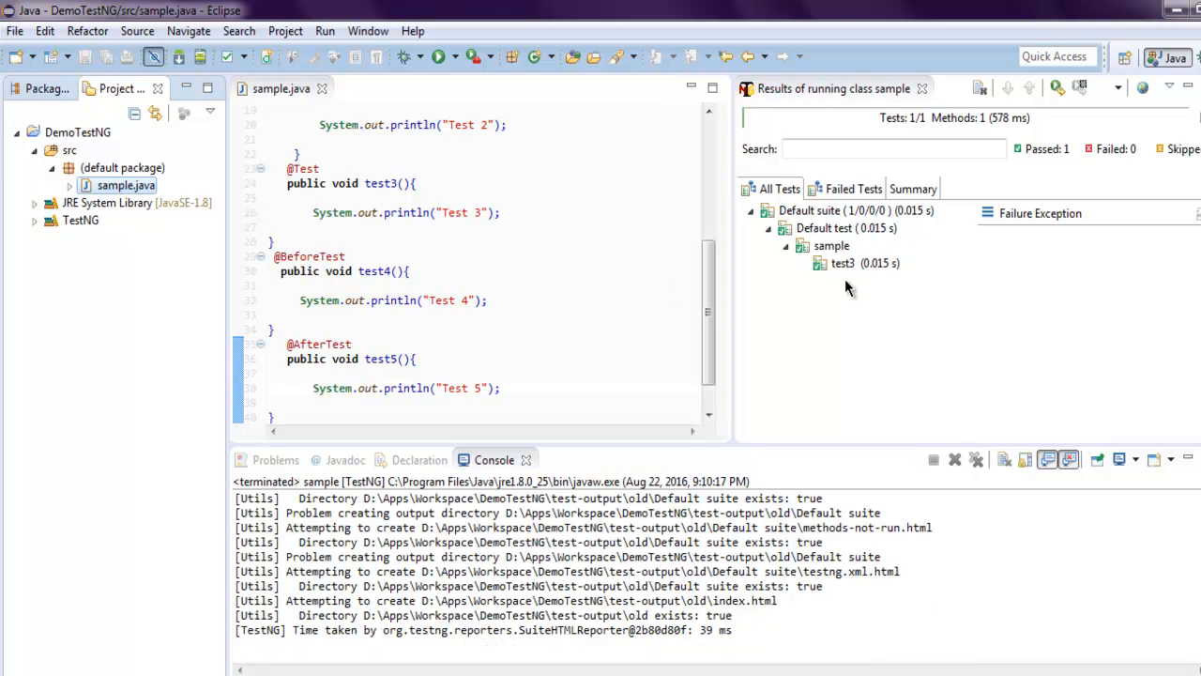
mouse_move(773, 351)
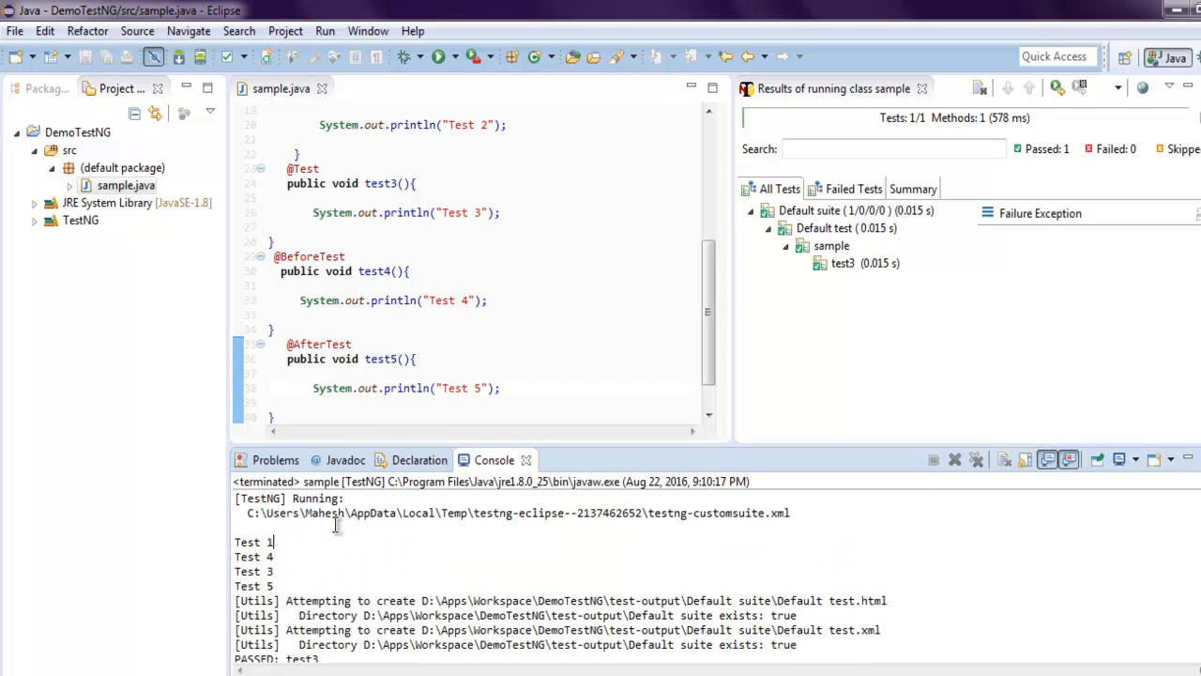
scroll(up, 3)
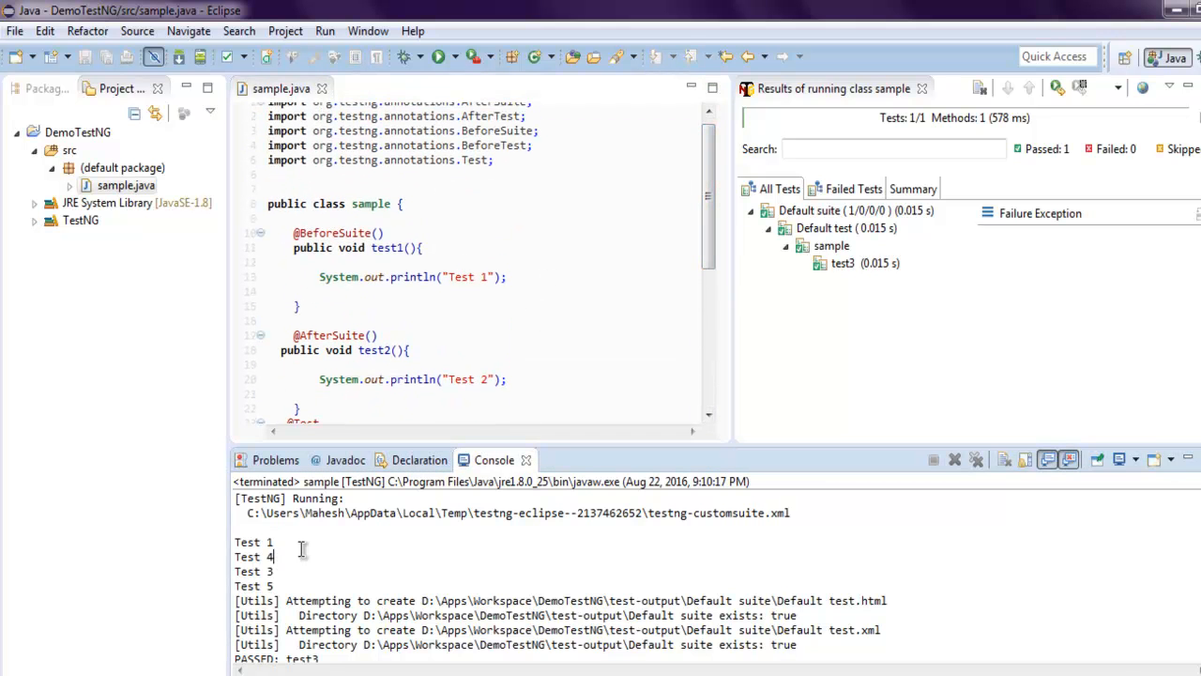
scroll(down, 3)
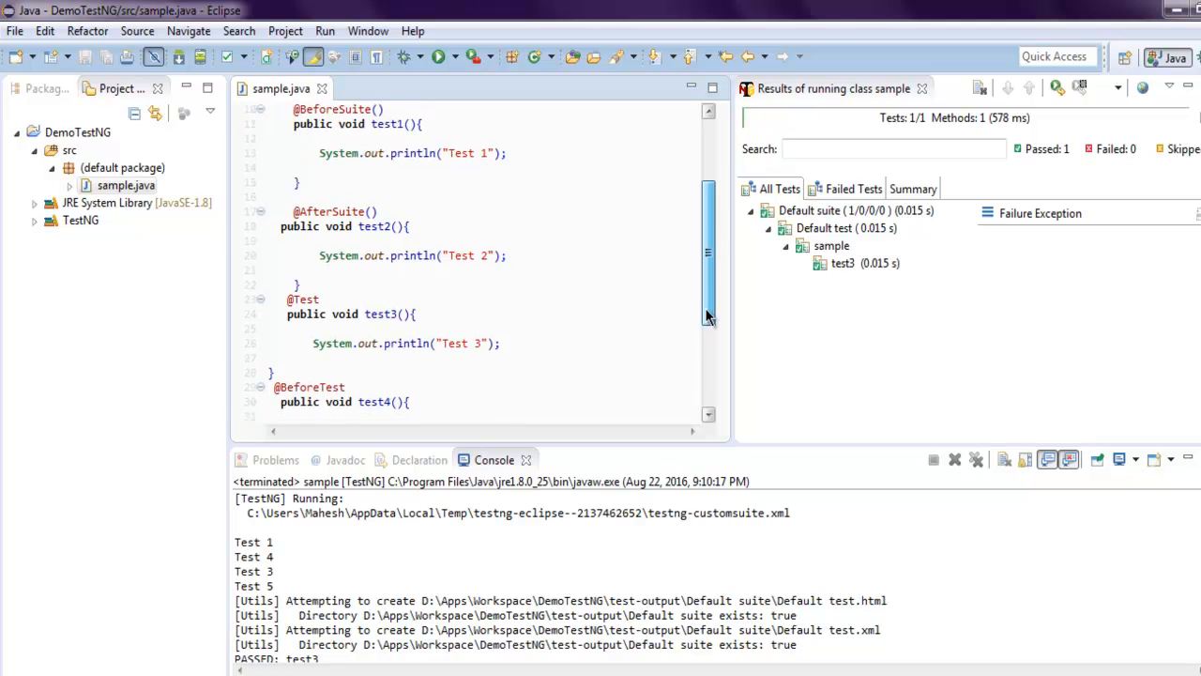
scroll(down, 3)
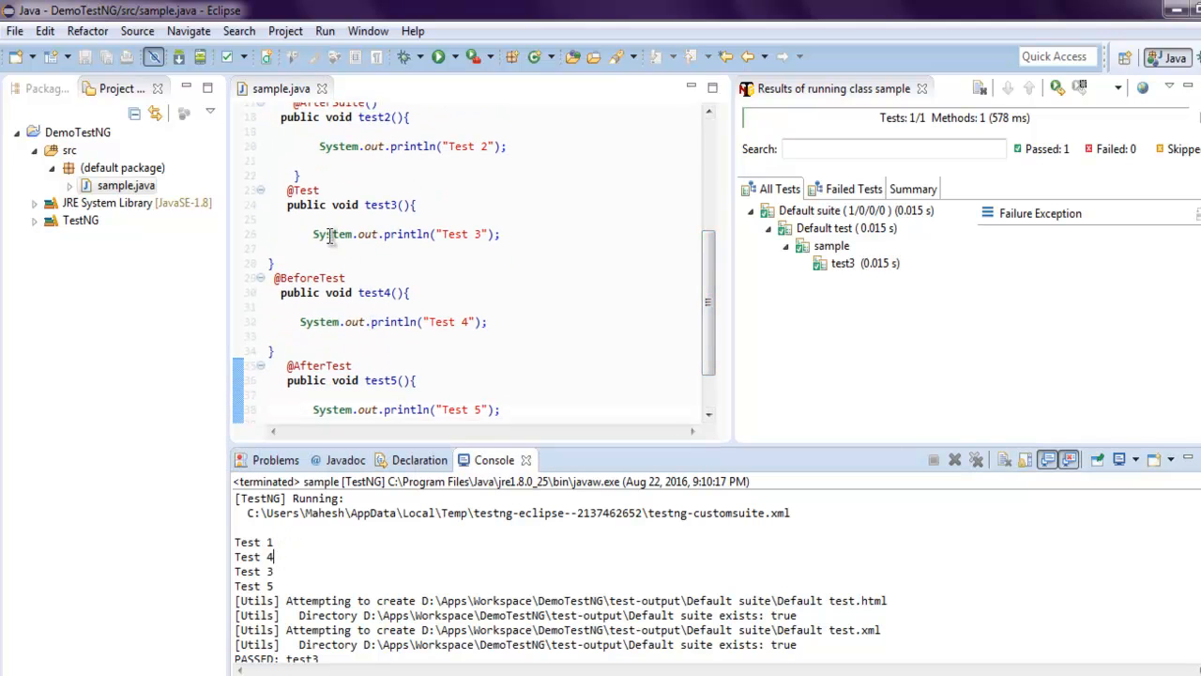
mouse_move(383, 207)
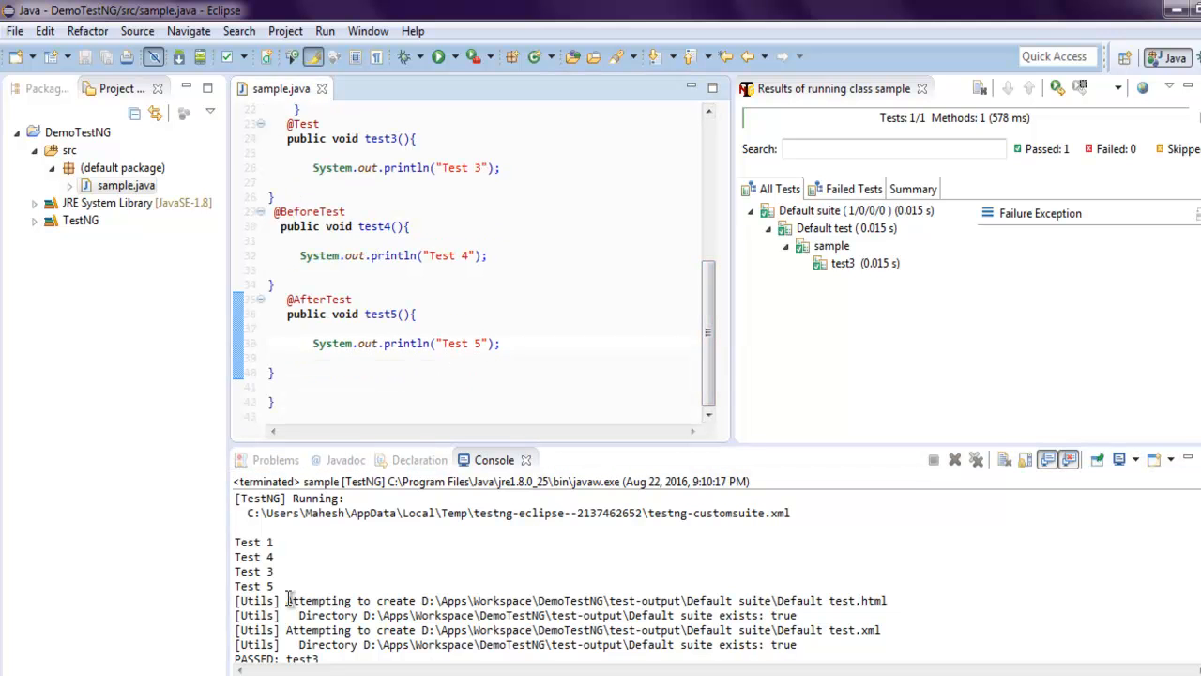
mouse_move(1145, 541)
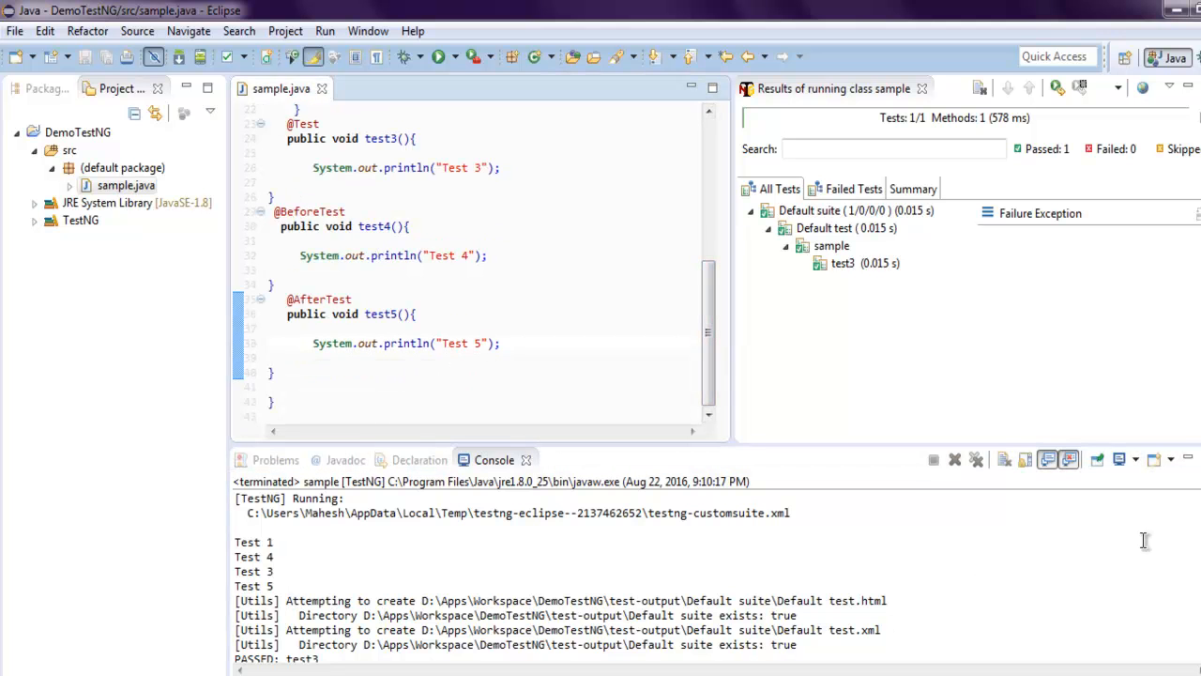
scroll(down, 3)
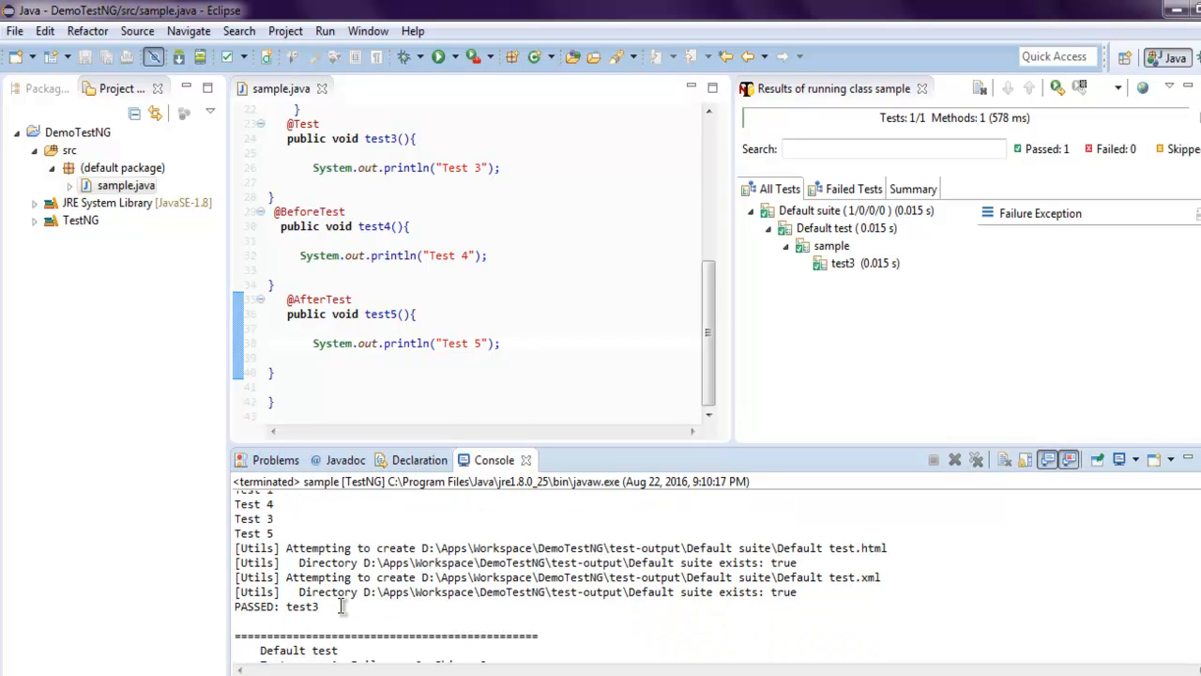
mouse_move(368, 434)
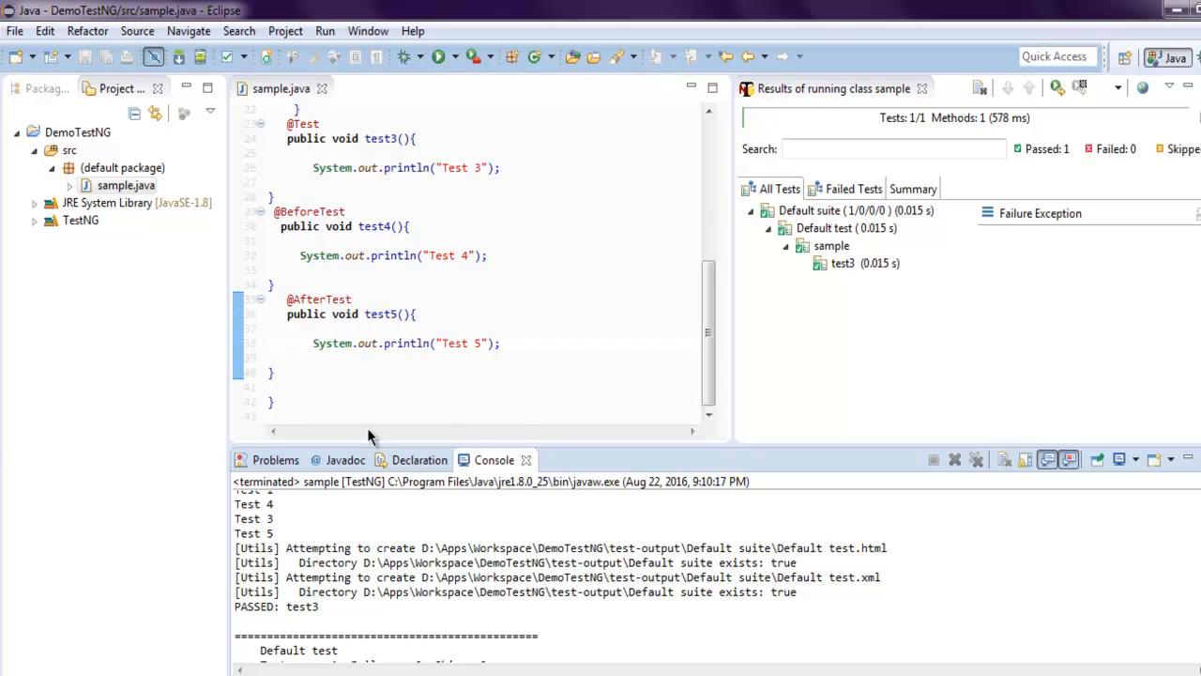
scroll(up, 3)
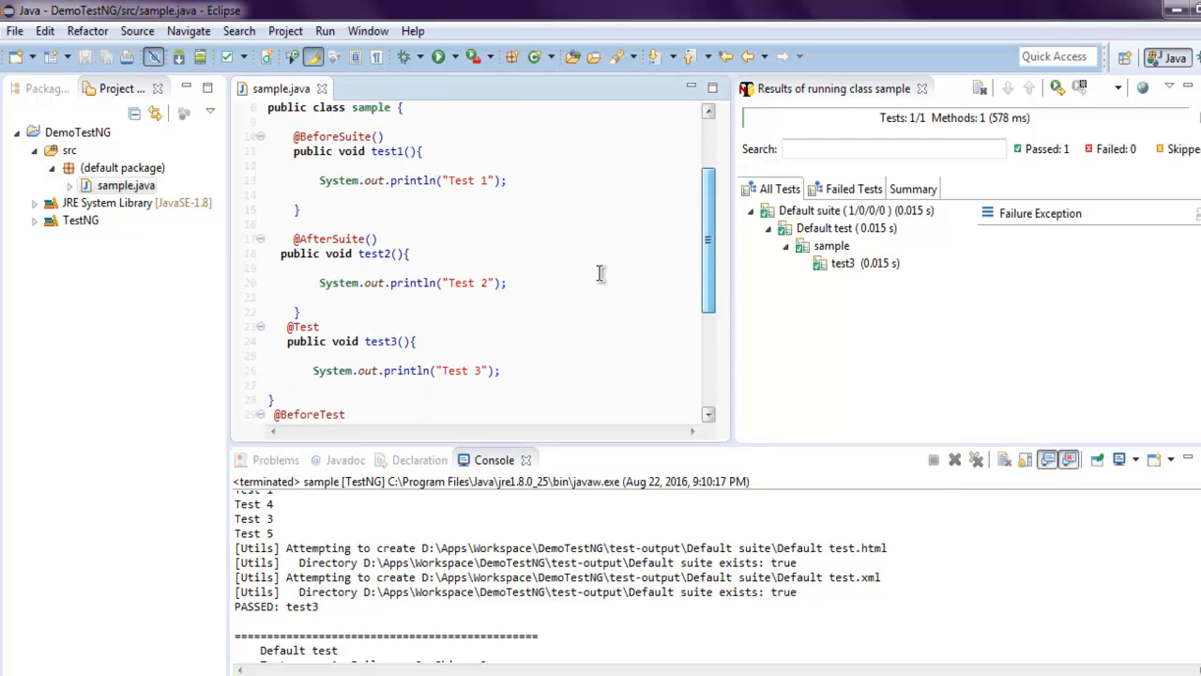
scroll(down, 3)
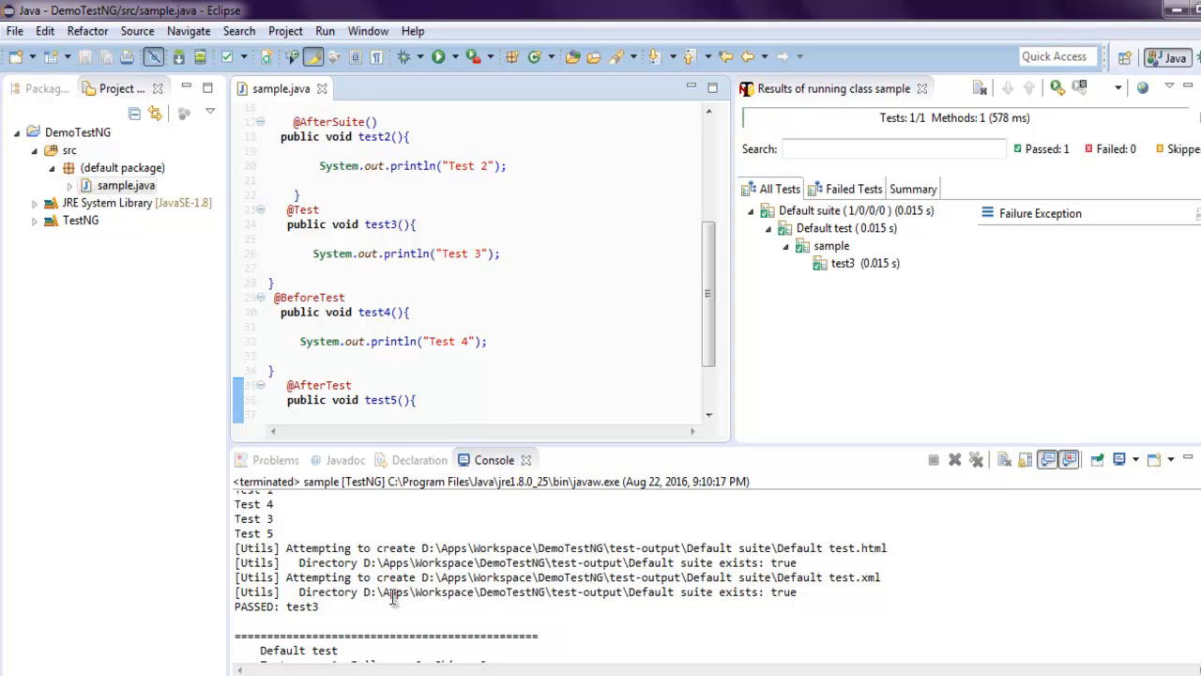
scroll(down, 3)
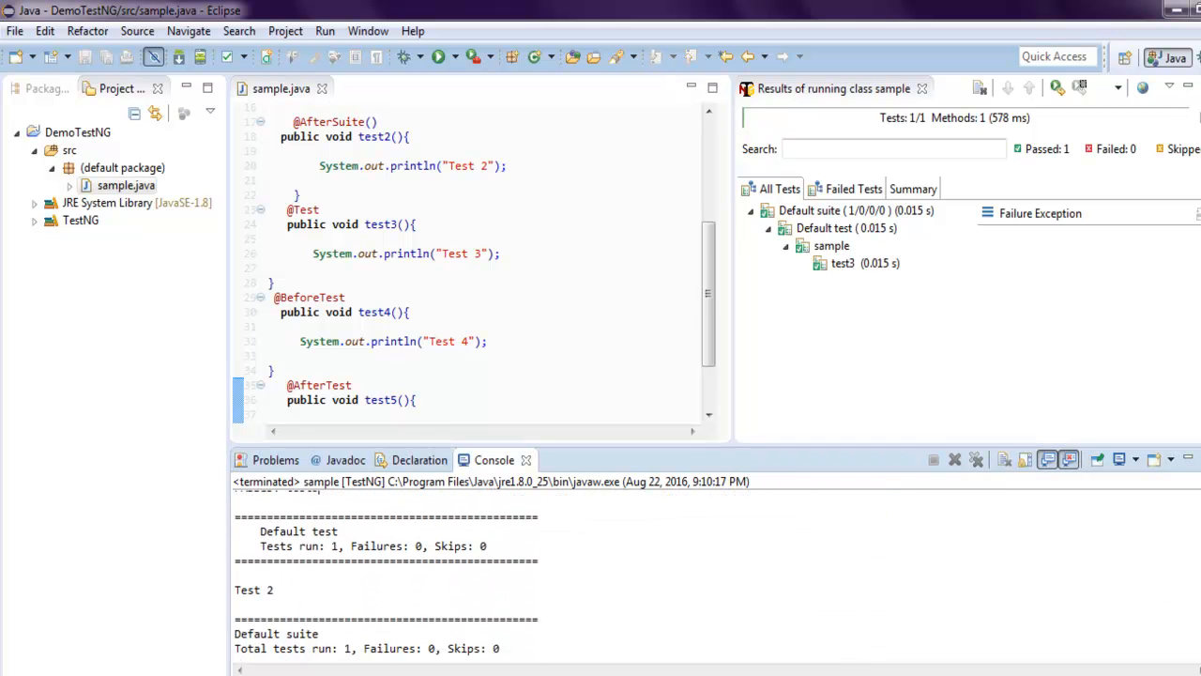
scroll(down, 3)
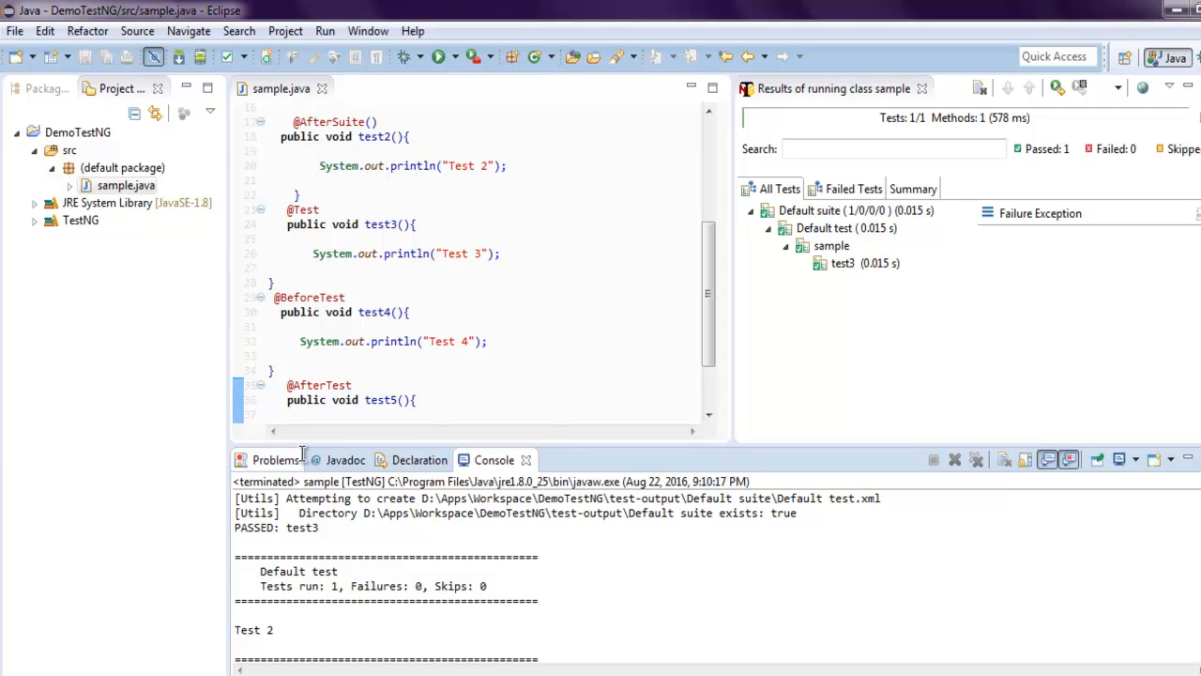
mouse_move(394, 178)
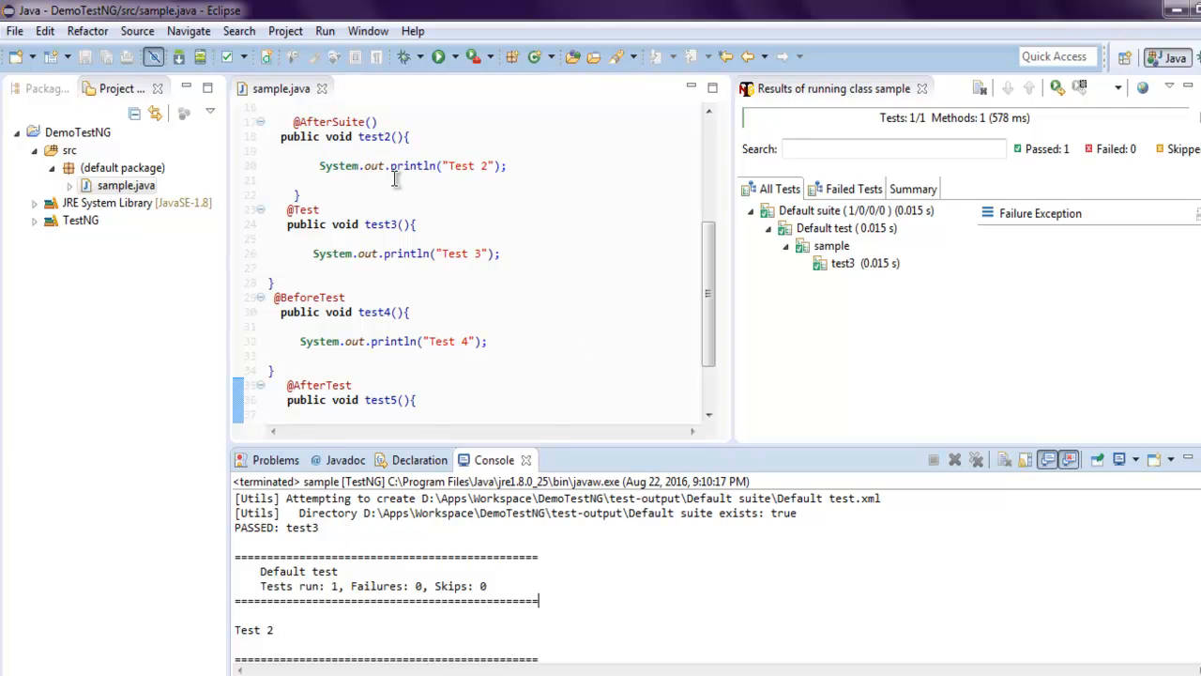
mouse_move(286, 647)
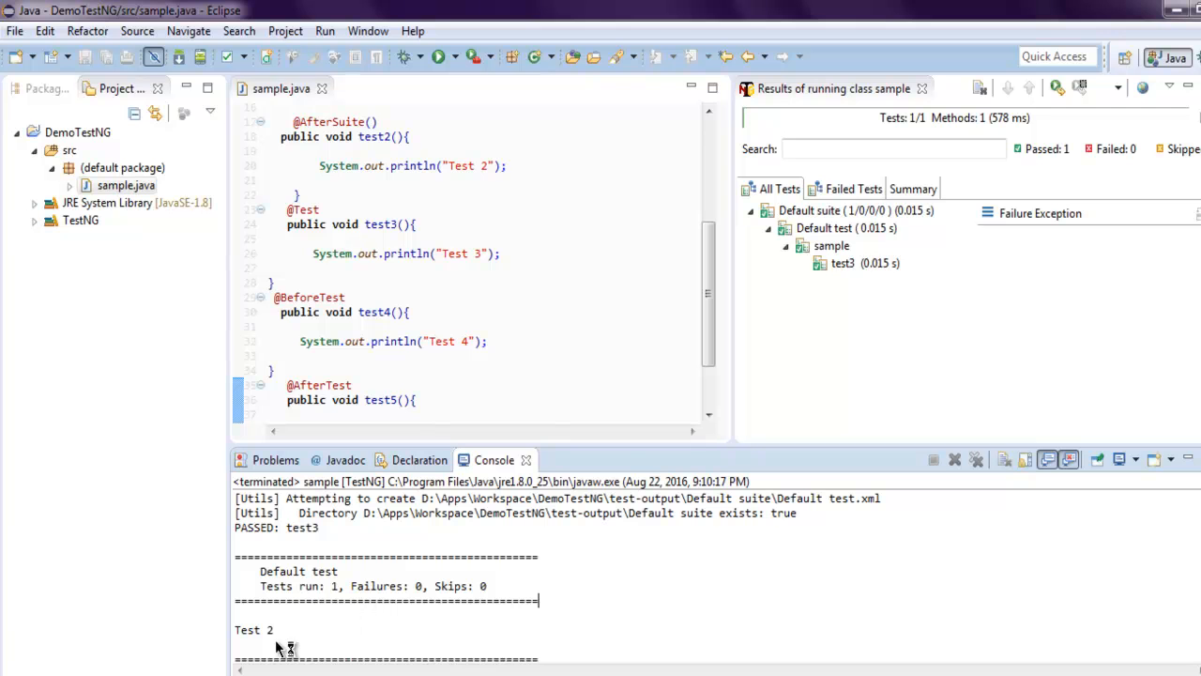